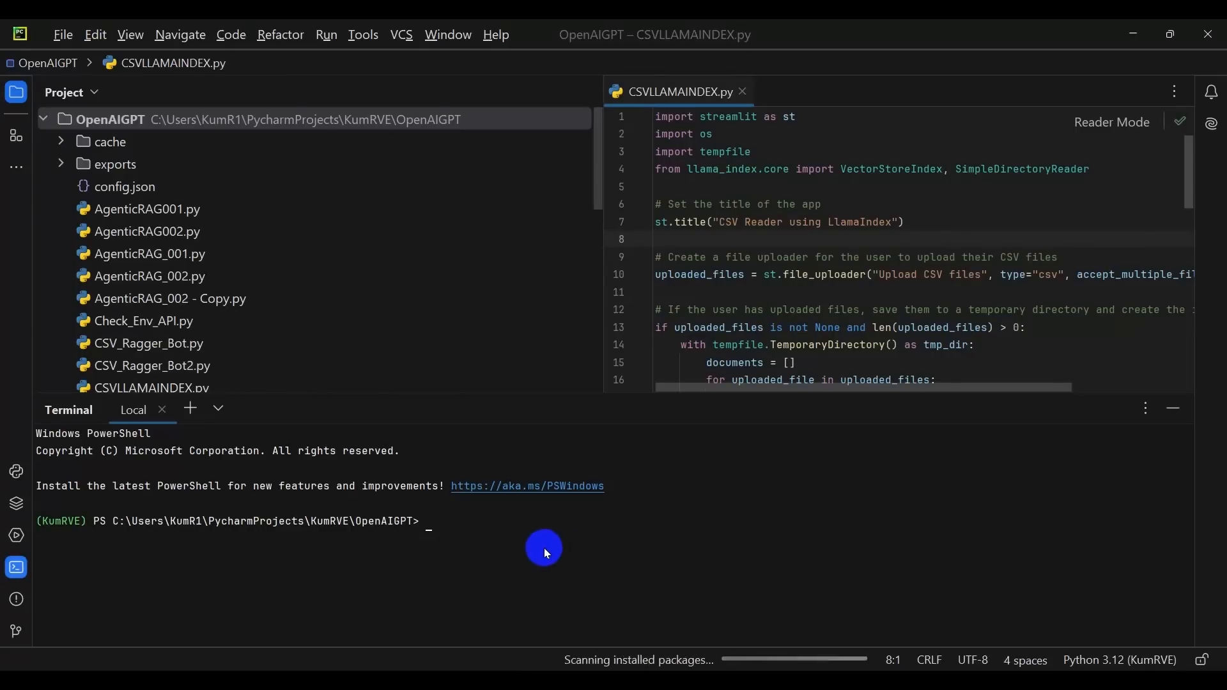
- Launch the Streamlit app from PyCharm's terminal with 'streamlit run CSVLLAMAINDEX.py'
{"action": "type", "text": "streamlit run CSVLLAMAINDEX.py"}
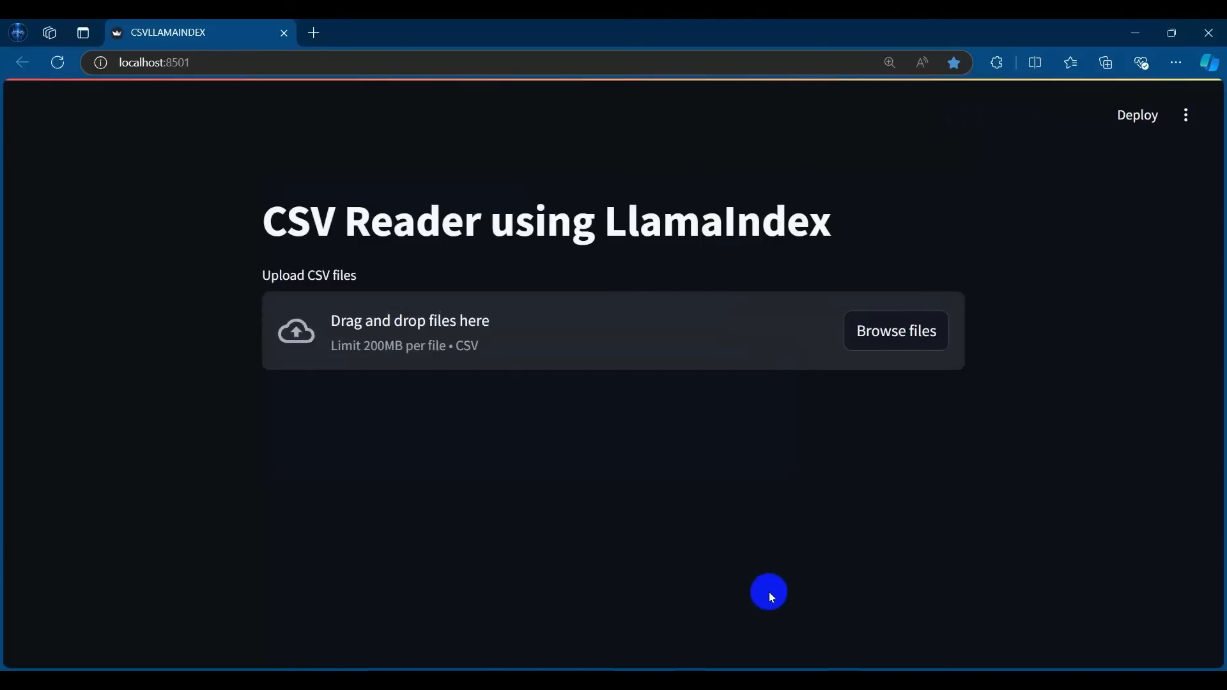
{"action": "mouse_move", "coordinate": [214, 325]}
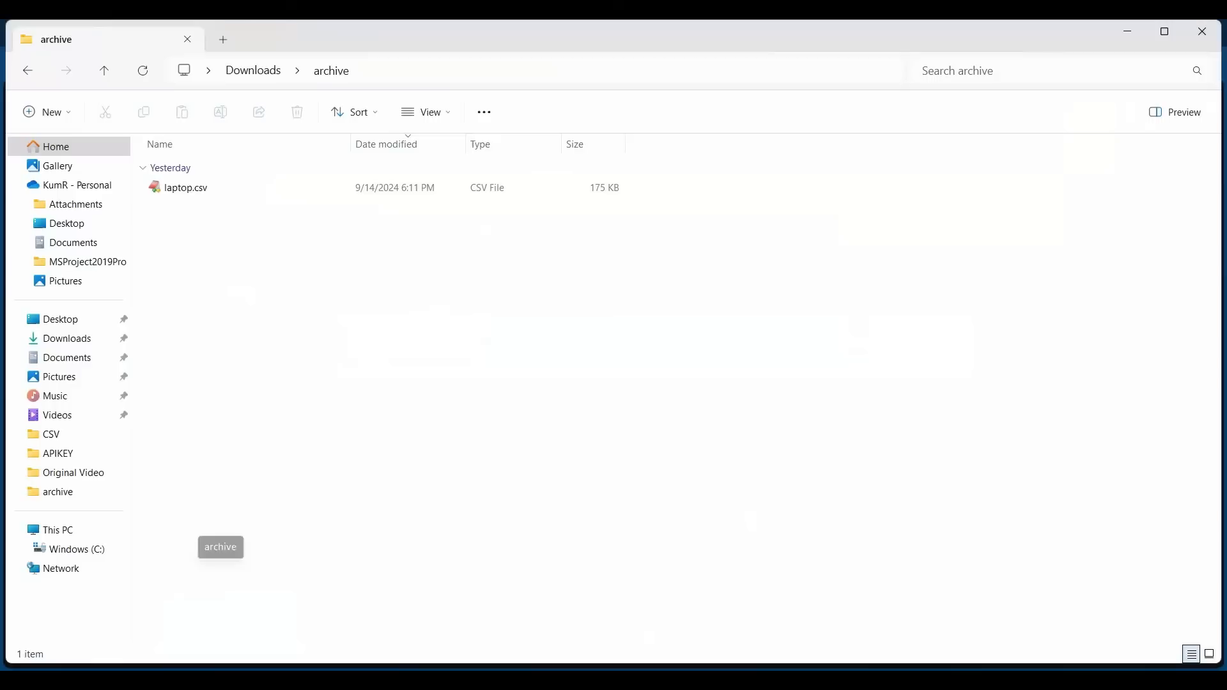
- Open laptop.csv in Excel from File Explorer and review the Memory and GPU_Type columns
{"action": "right_click", "coordinate": [184, 187]}
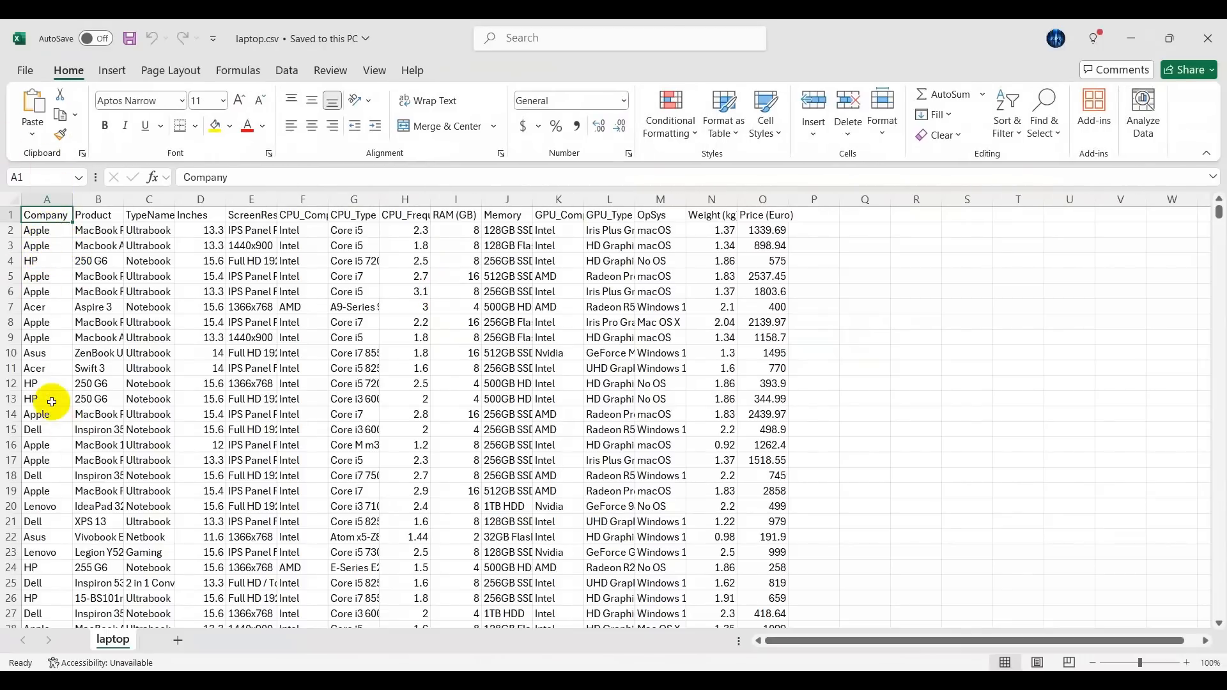
{"action": "mouse_move", "coordinate": [191, 214]}
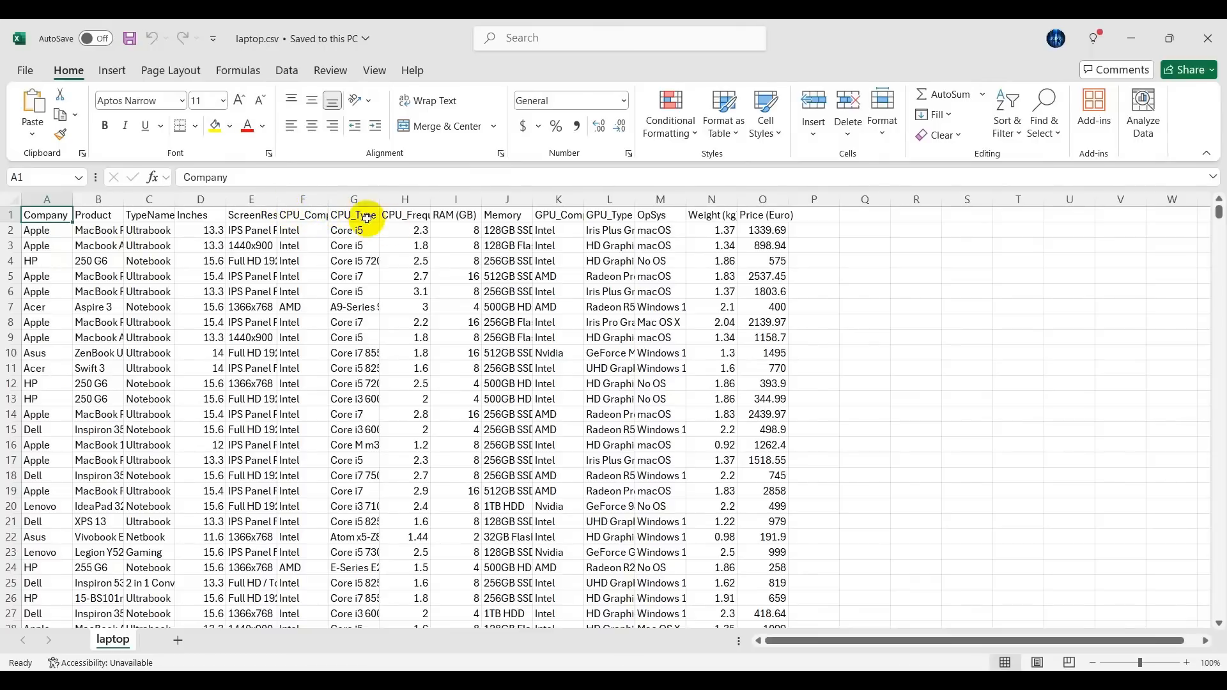
{"action": "left_click", "coordinate": [507, 214]}
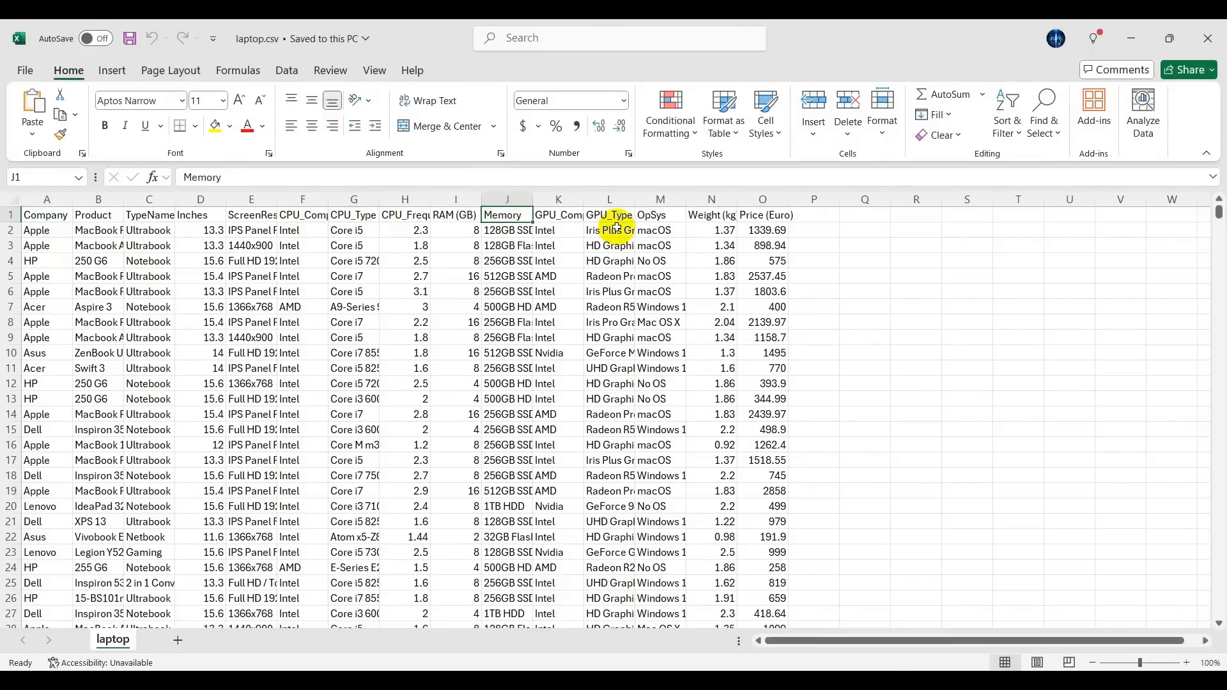
{"action": "left_click", "coordinate": [762, 215]}
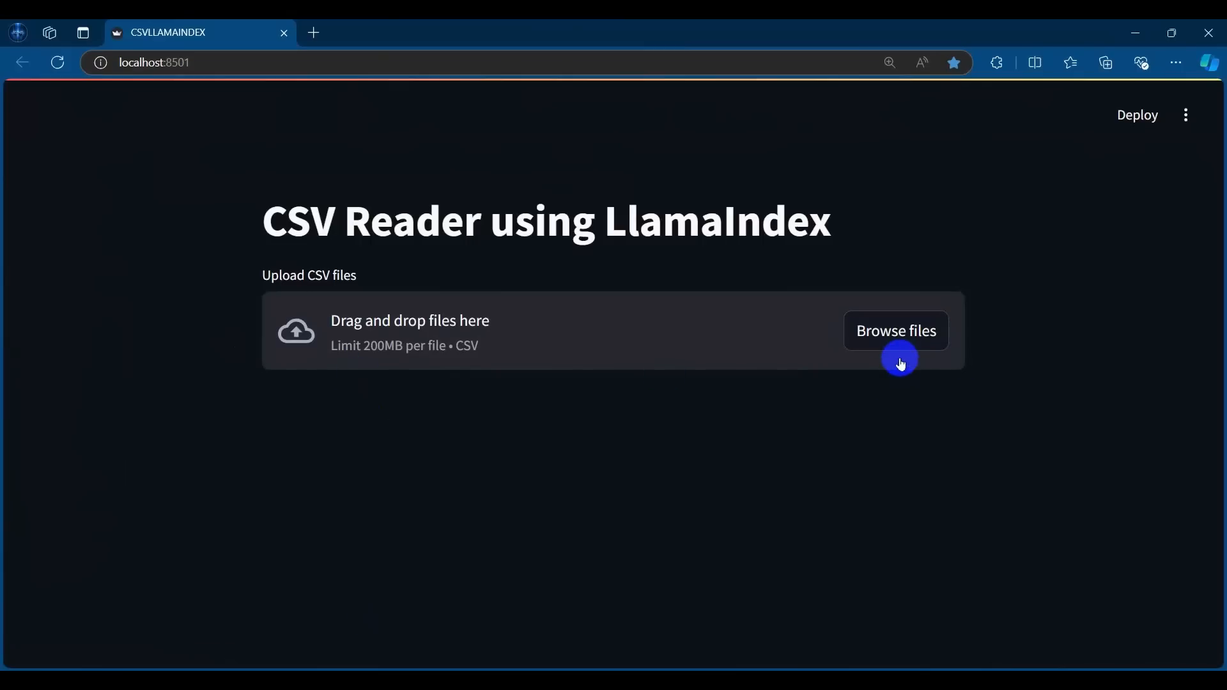
- Upload laptop.csv to the CSV Reader app and enter the OpenAI API key, revealing it
{"action": "left_click", "coordinate": [895, 330]}
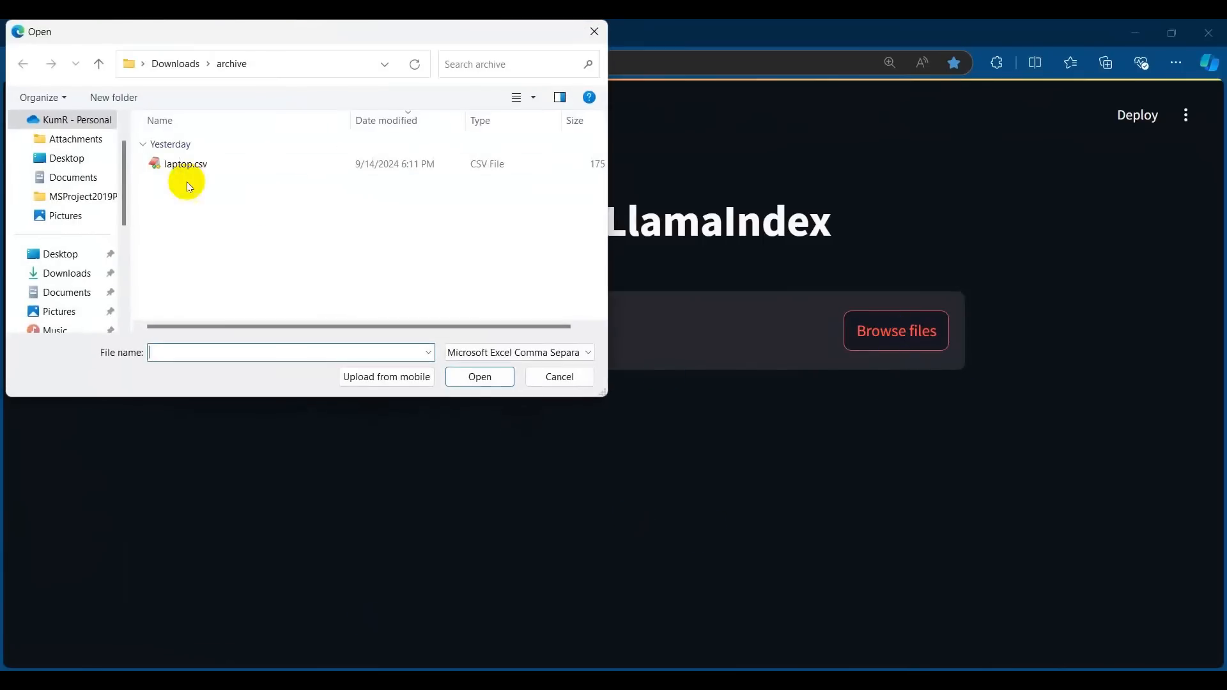
{"action": "double_click", "coordinate": [185, 164]}
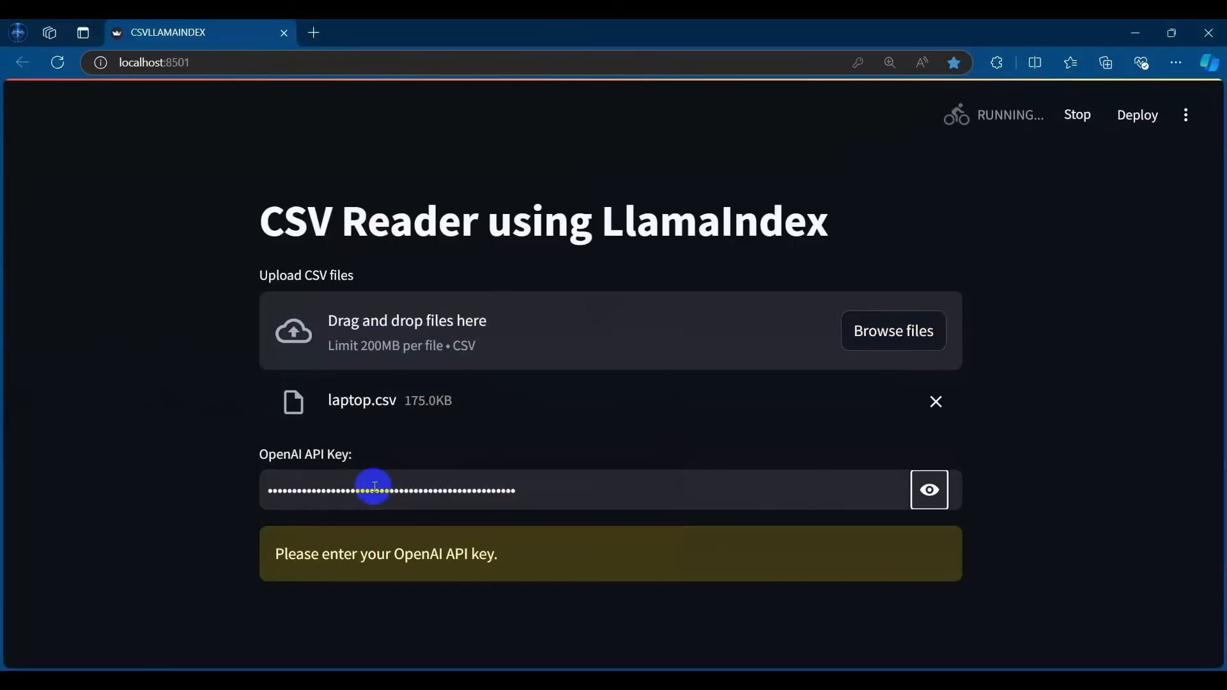
{"action": "left_click", "coordinate": [930, 490]}
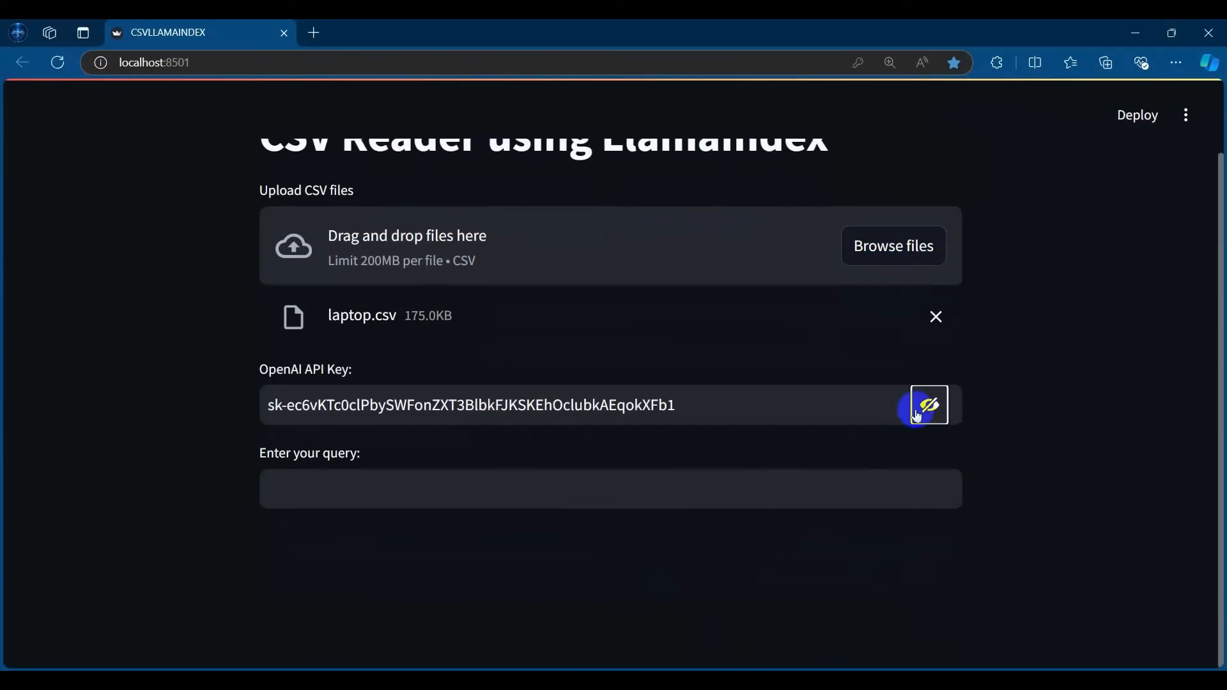
- Hide the API key and ask the saved query on what information the file contains
{"action": "left_click", "coordinate": [611, 488]}
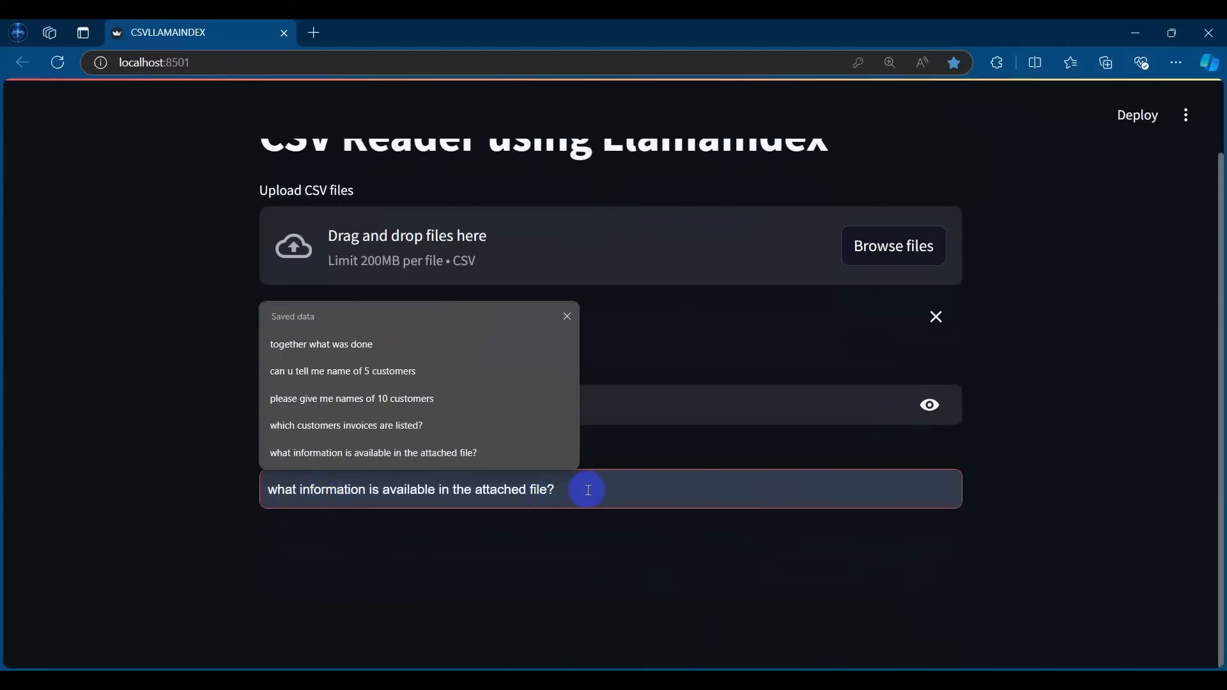
{"action": "left_click", "coordinate": [321, 344]}
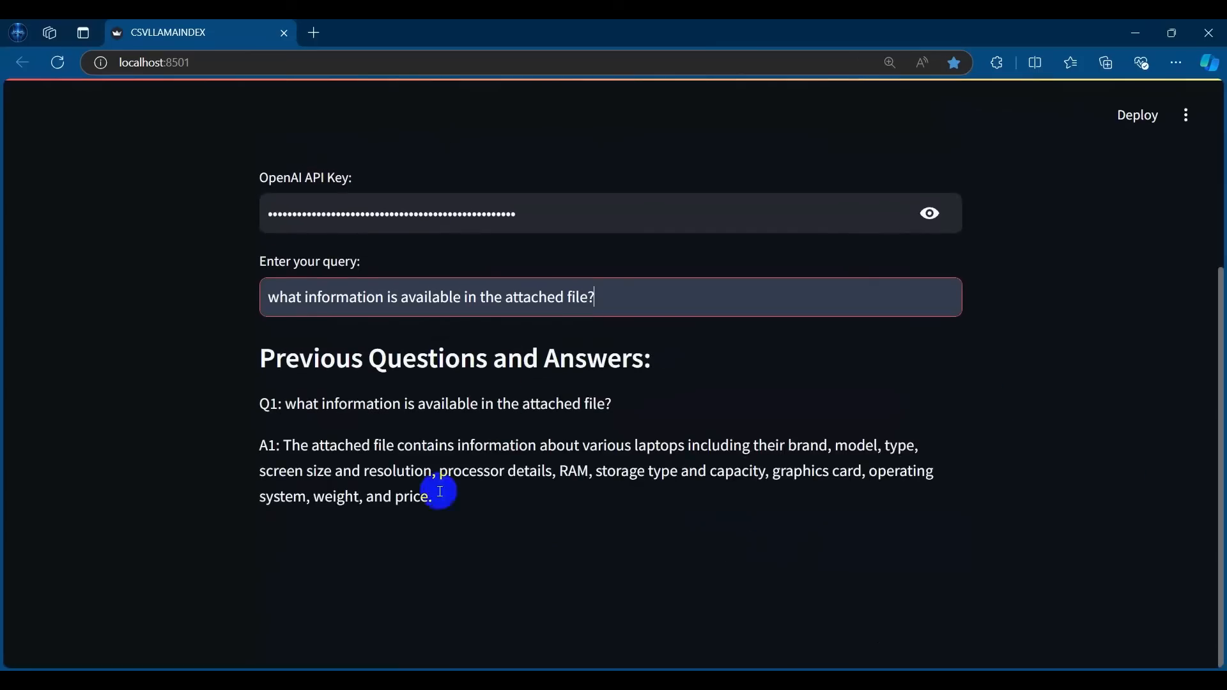
{"action": "mouse_move", "coordinate": [601, 468]}
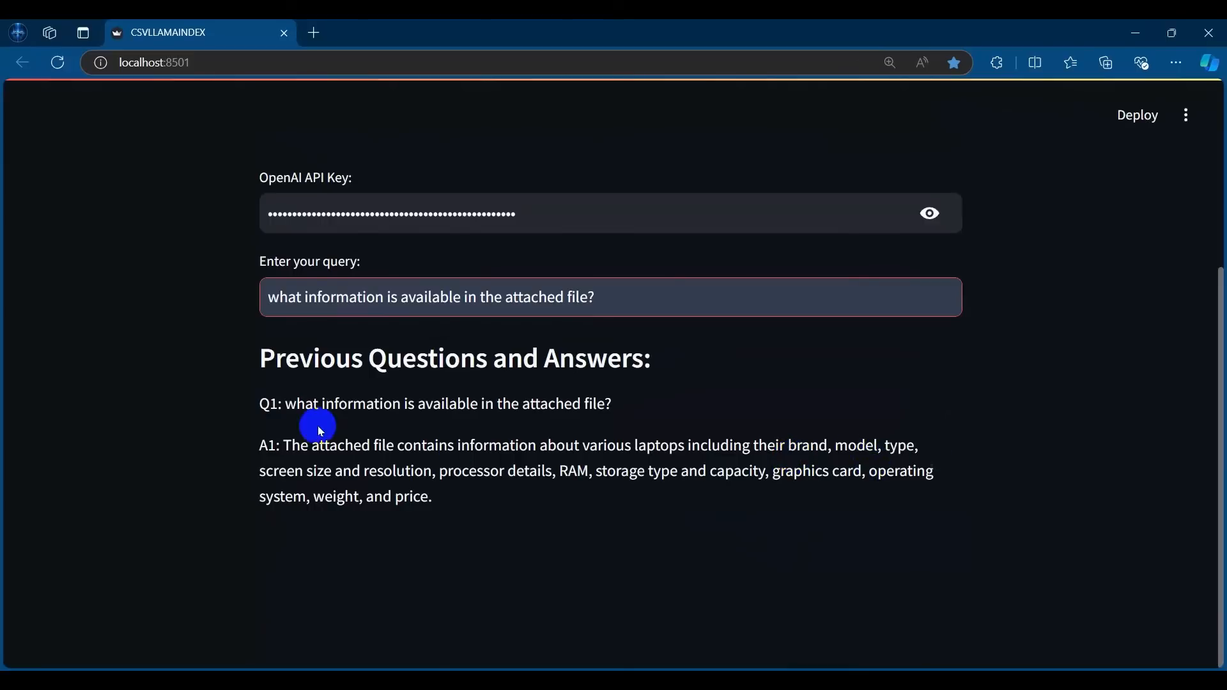
{"action": "left_click", "coordinate": [593, 297]}
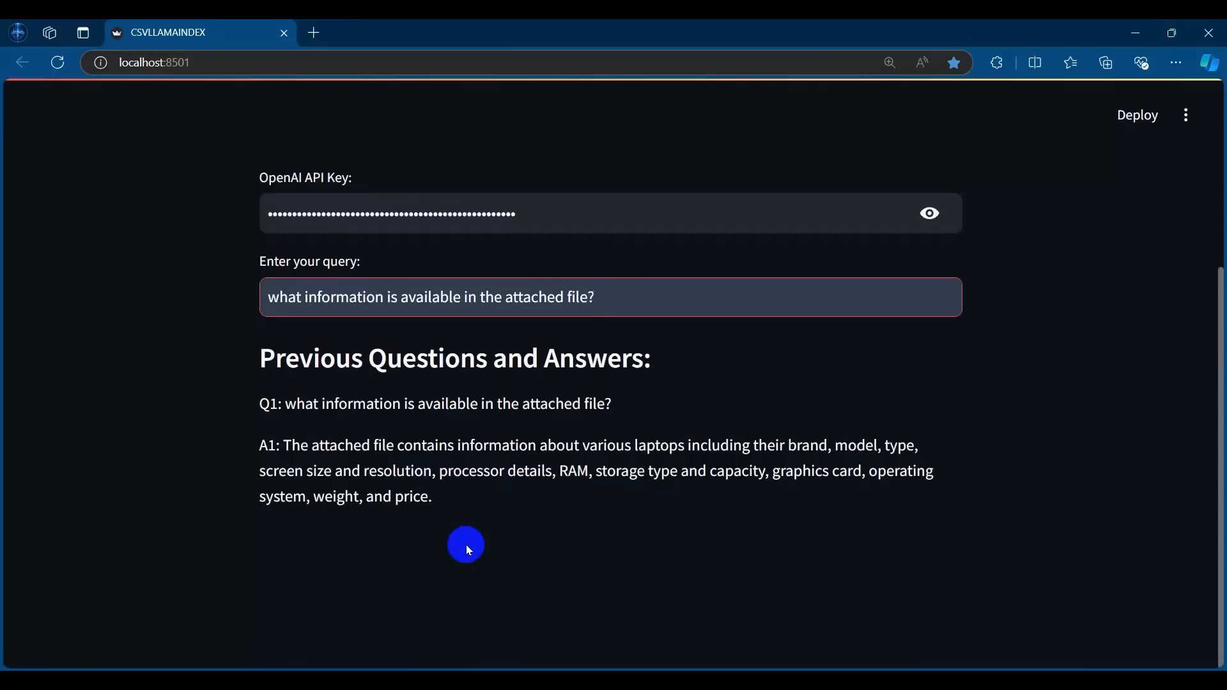
{"action": "left_click", "coordinate": [595, 297]}
{"action": "type", "text": "W"}
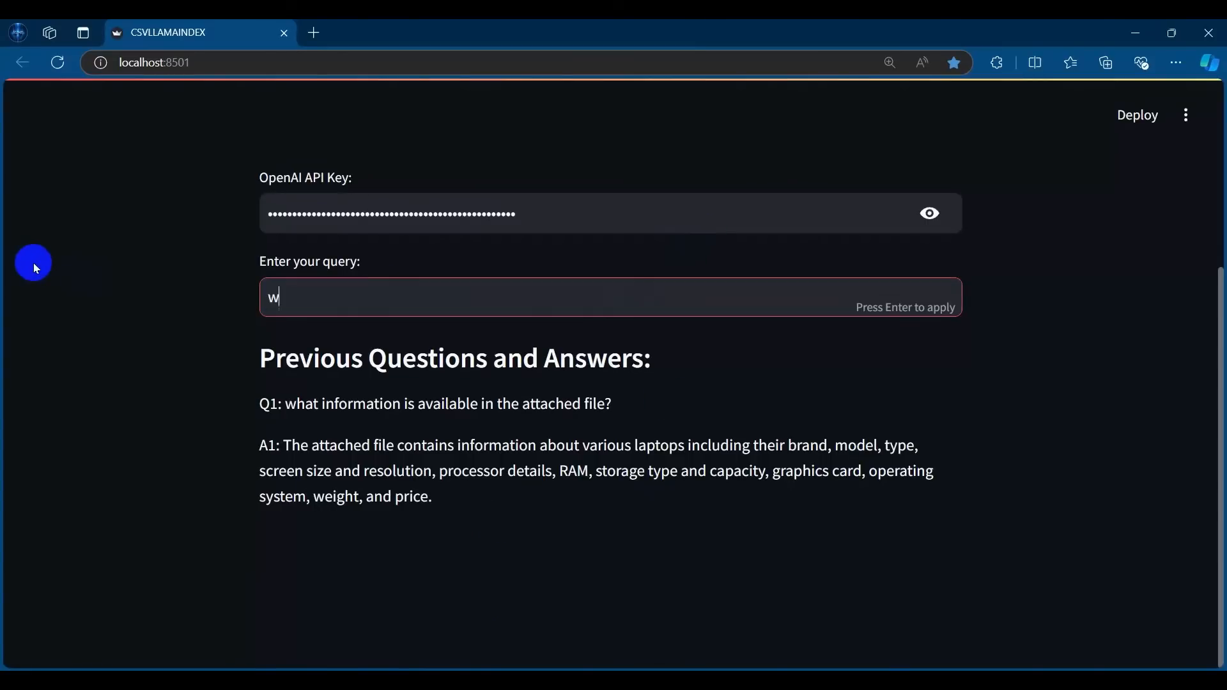
- Ask 'what are the different laptop brands?' in the query box
{"action": "type", "text": "hat are the different lapt"}
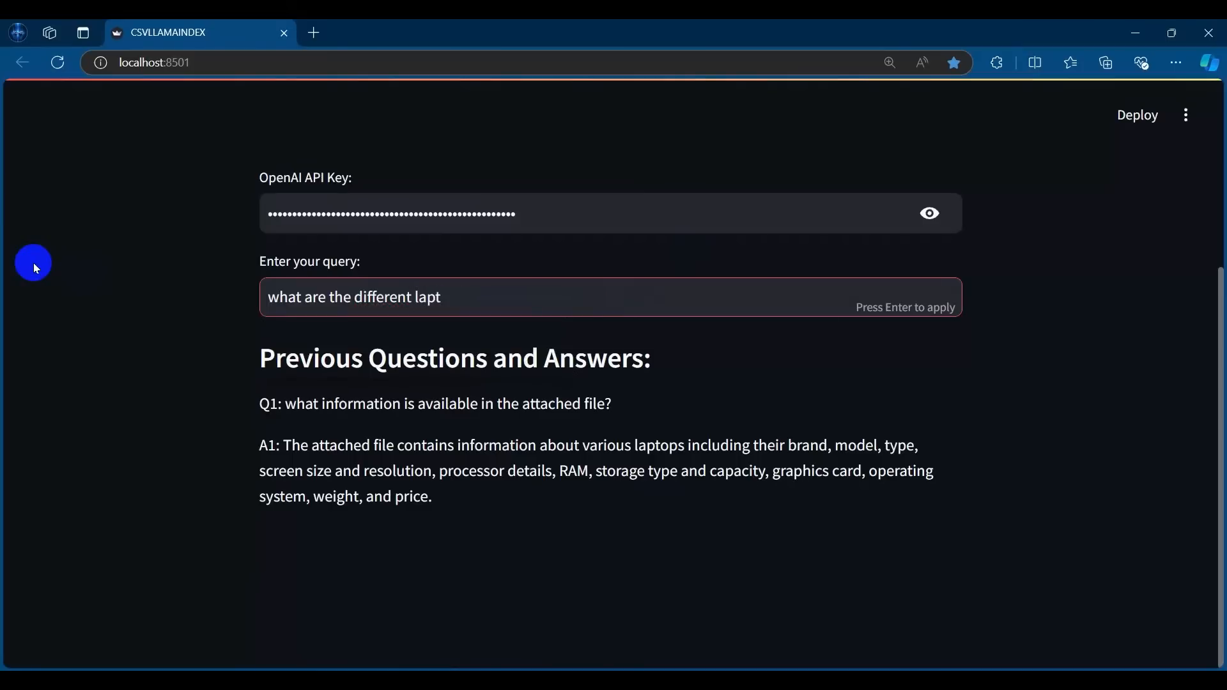
{"action": "type", "text": "op brands?"}
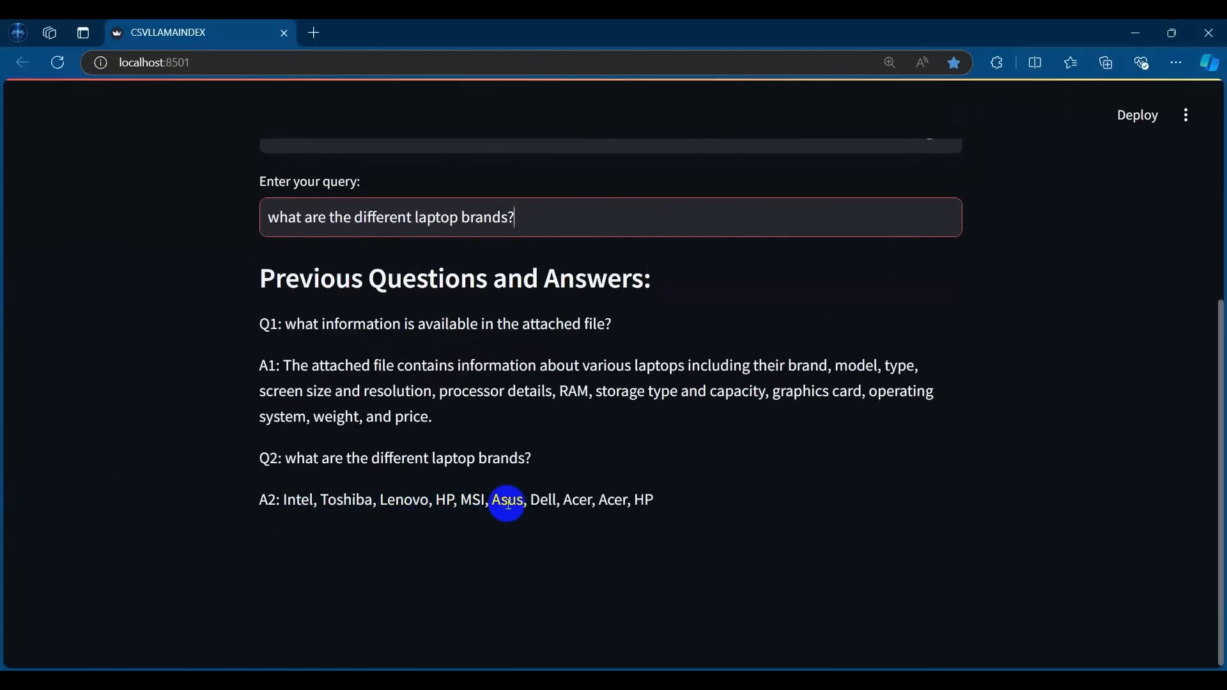
{"action": "mouse_move", "coordinate": [641, 397]}
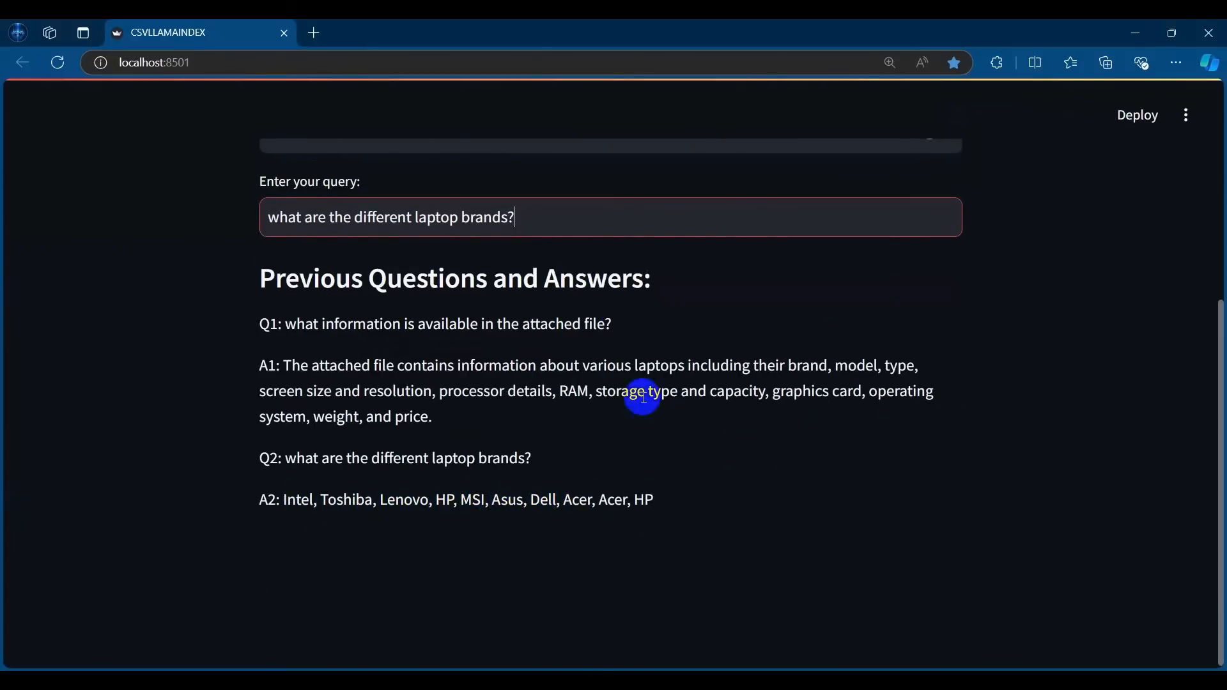
- Ask 'Do you see any Apple products in this file?' and begin a follow-up query
{"action": "type", "text": "Do you"}
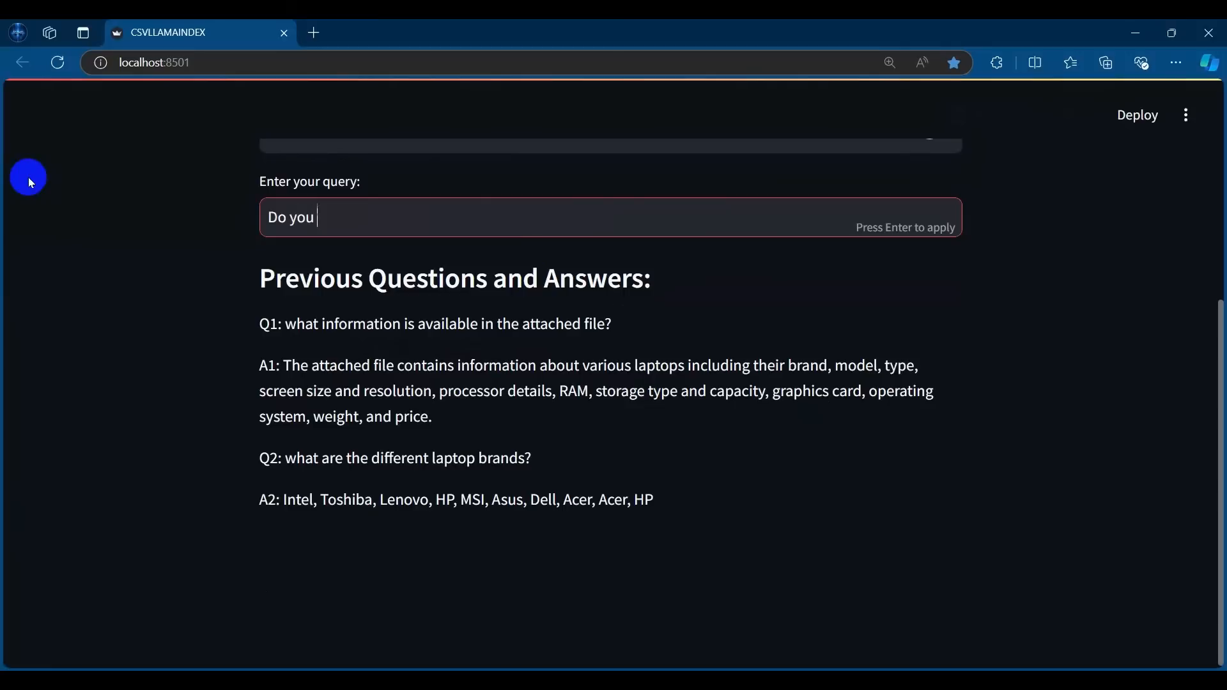
{"action": "type", "text": "see any Apple"}
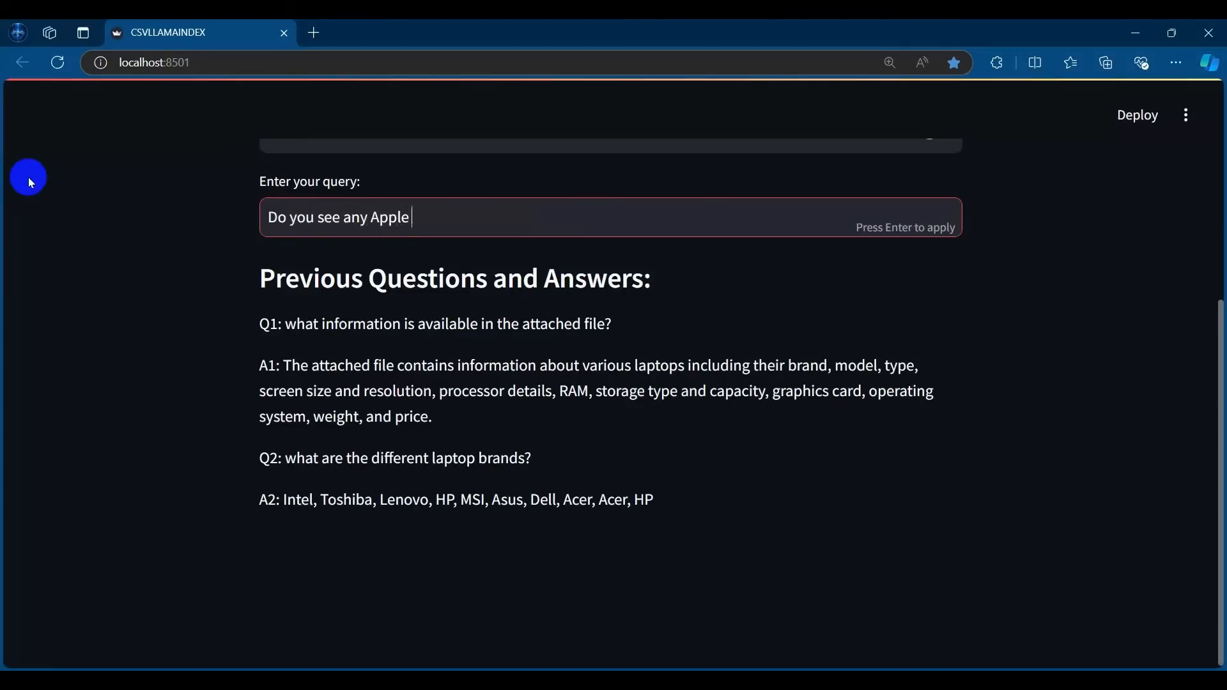
{"action": "type", "text": "products in this file?"}
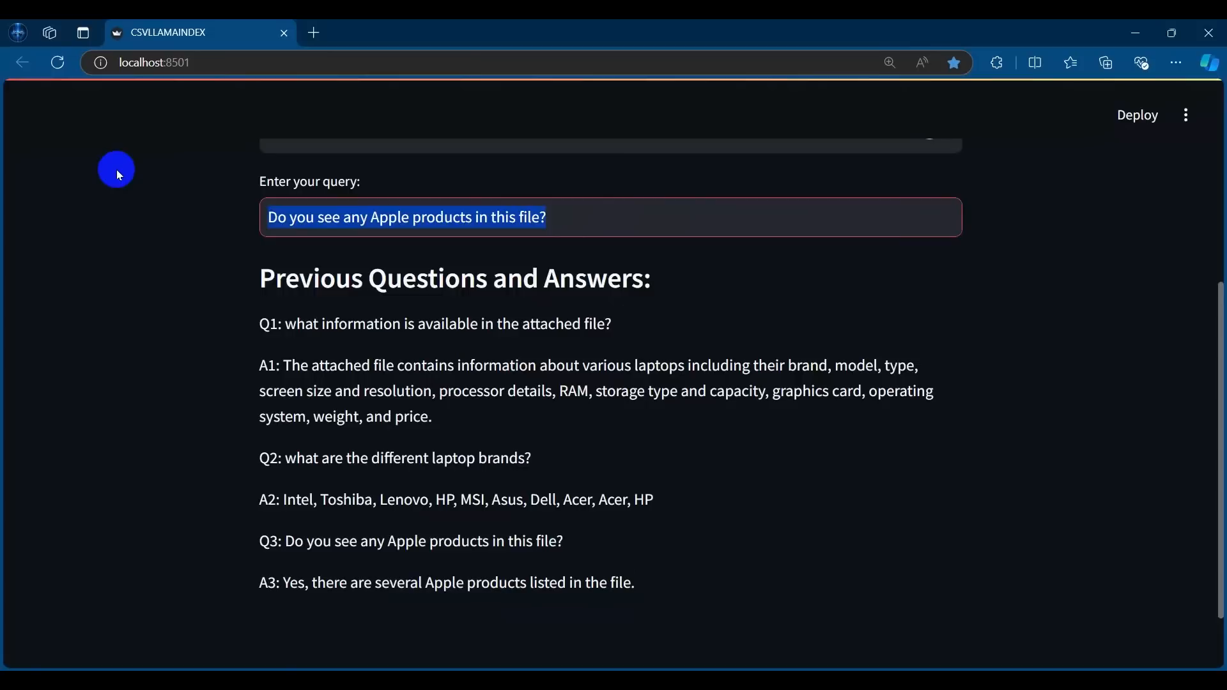
{"action": "type", "text": "Can you list some of the"}
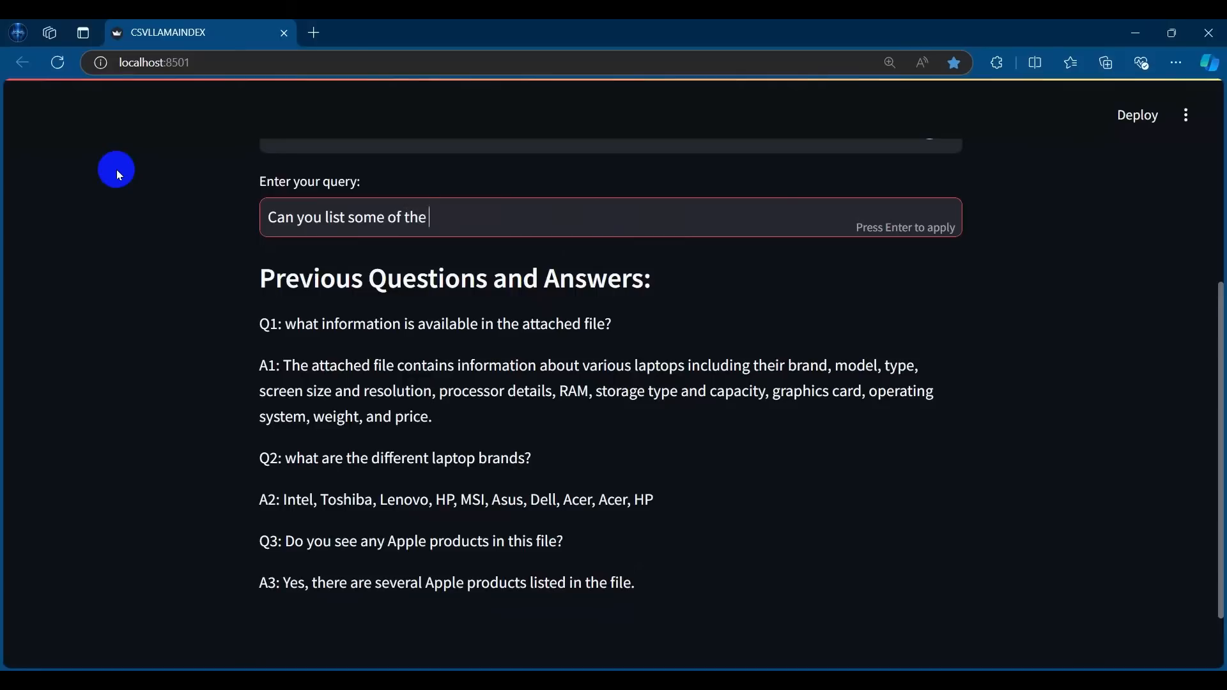
- Submit 'Can you list some Apple Products in this file' and read answer A4
{"action": "type", "text": "Apple Products"}
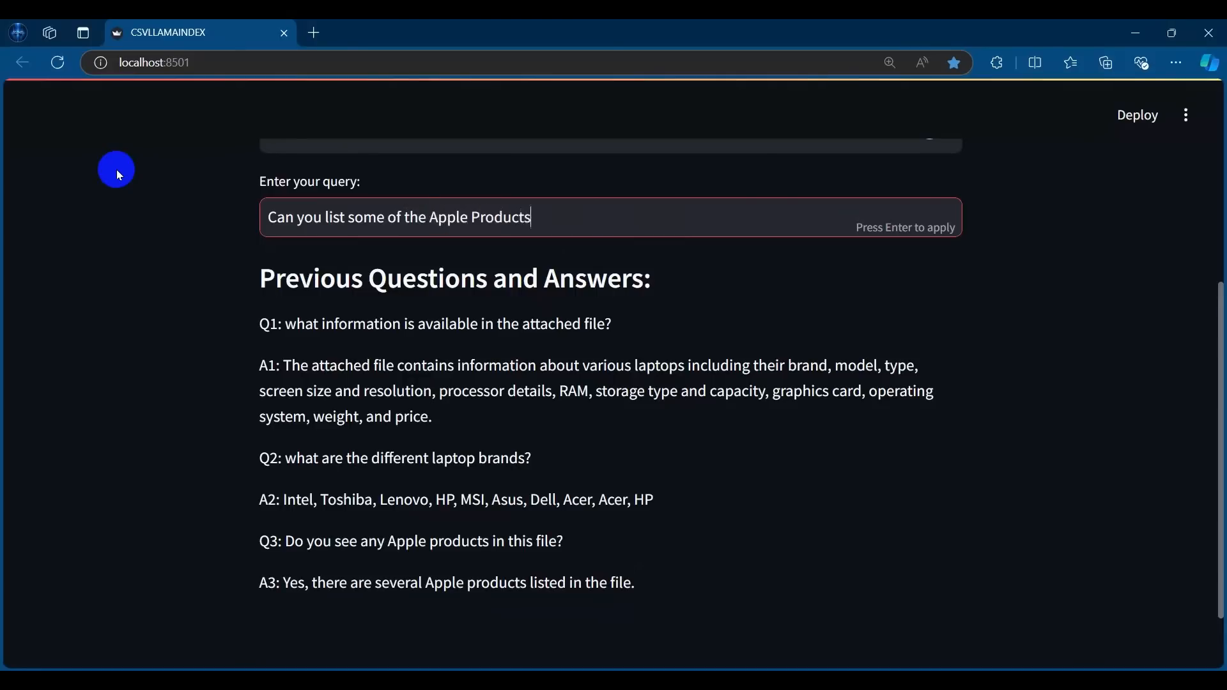
{"action": "type", "text": "in this fiole"}
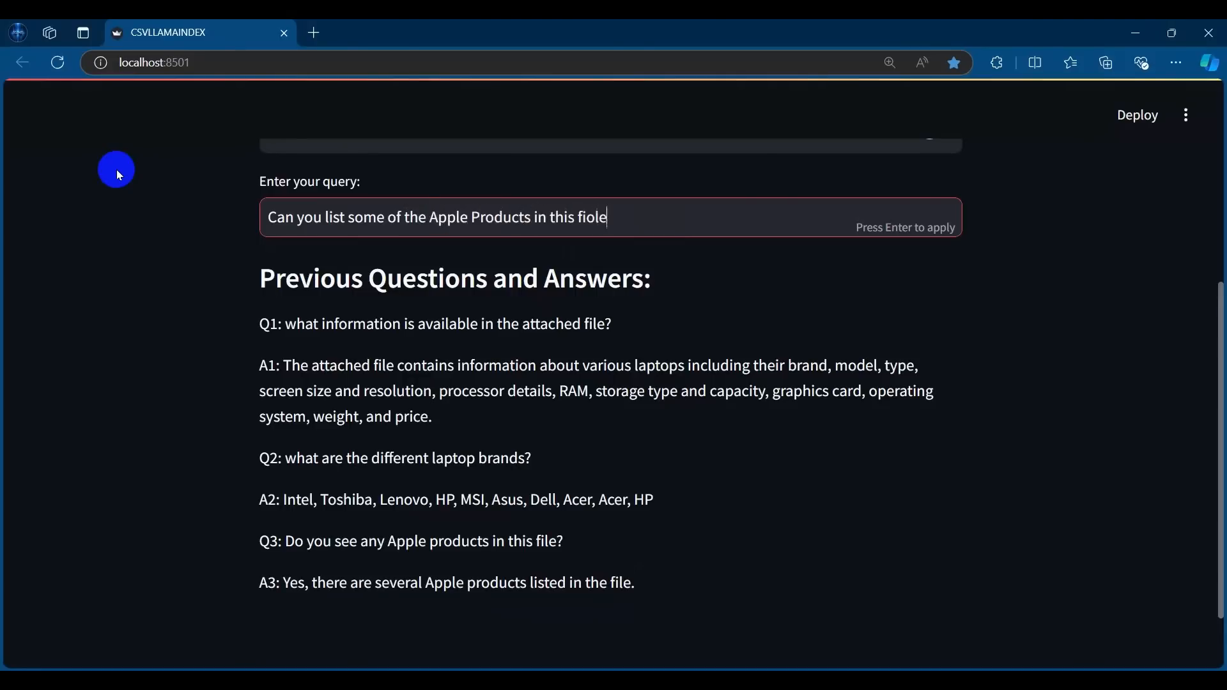
{"action": "type", "text": "?"}
{"action": "key", "text": "Enter"}
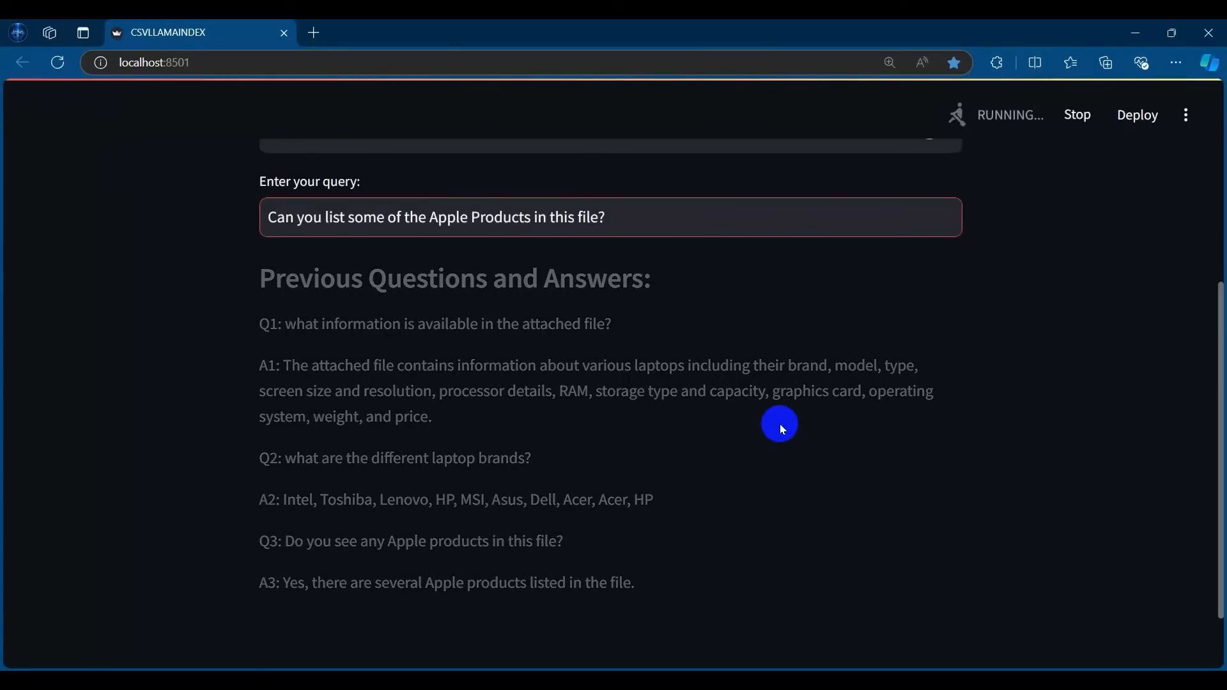
{"action": "scroll", "scroll_direction": "down", "scroll_amount": 3}
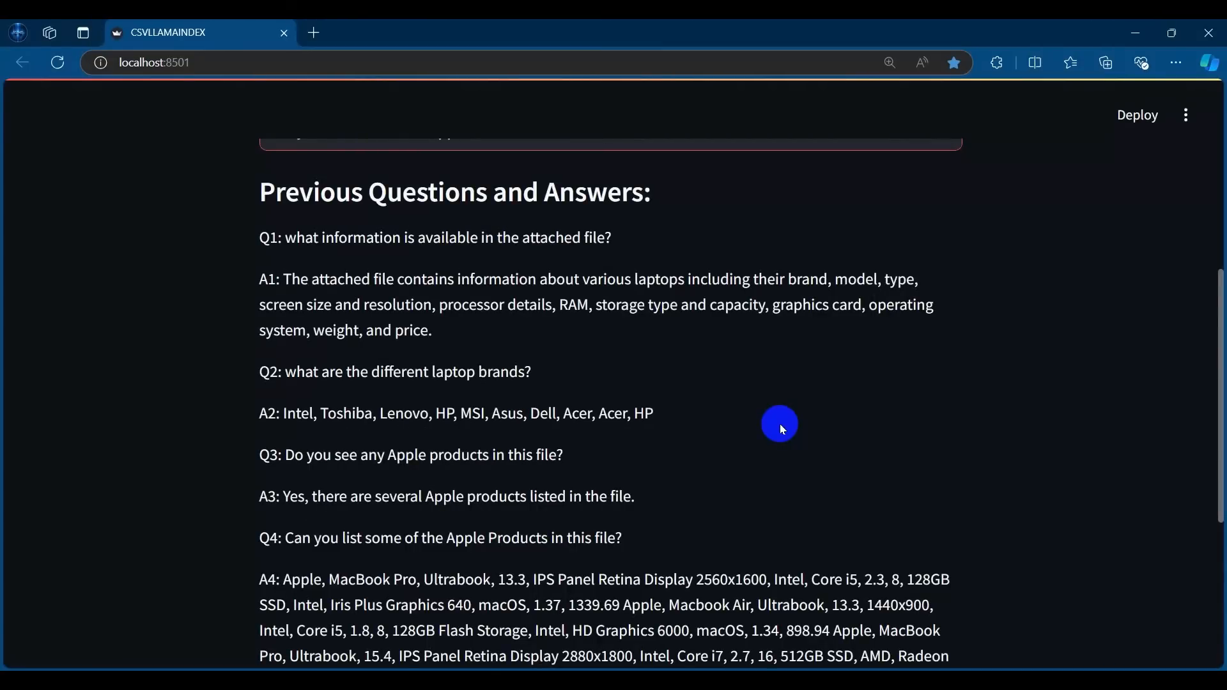
{"action": "scroll", "scroll_direction": "down", "scroll_amount": 3}
{"action": "type", "text": " Can you please"}
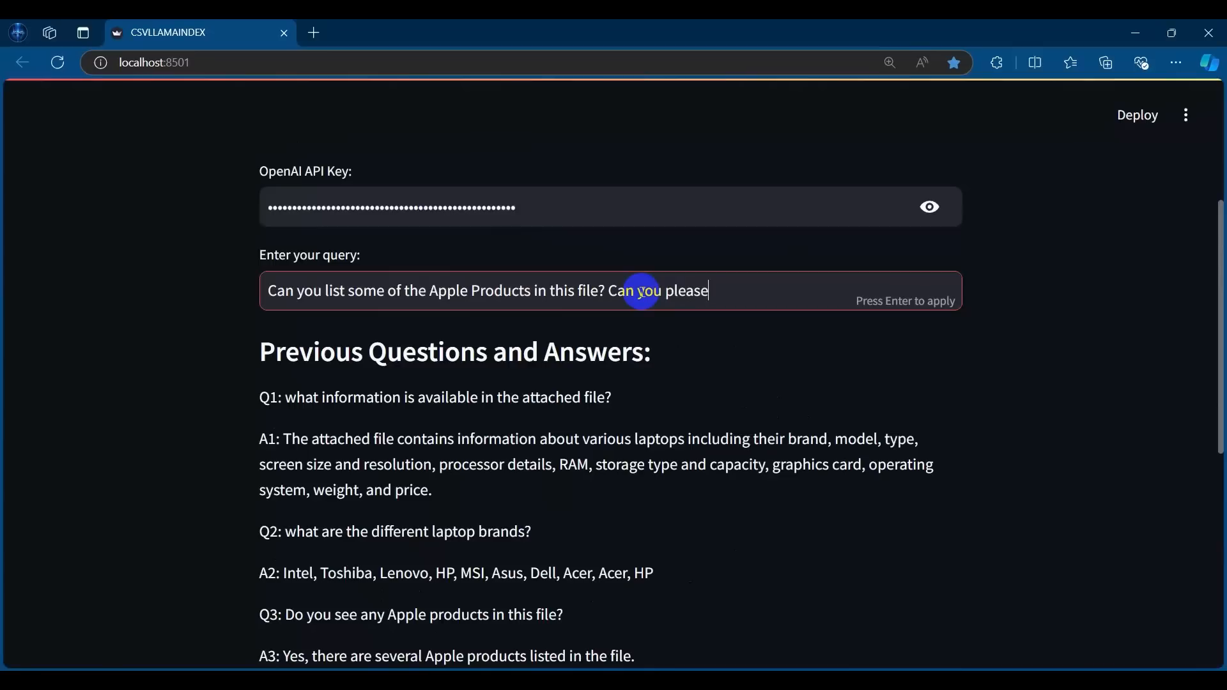
- Ask for the Apple products in bulleted form, highlight the MacBook Air entry, and reopen laptop.csv in Excel
{"action": "type", "text": "list them in b"}
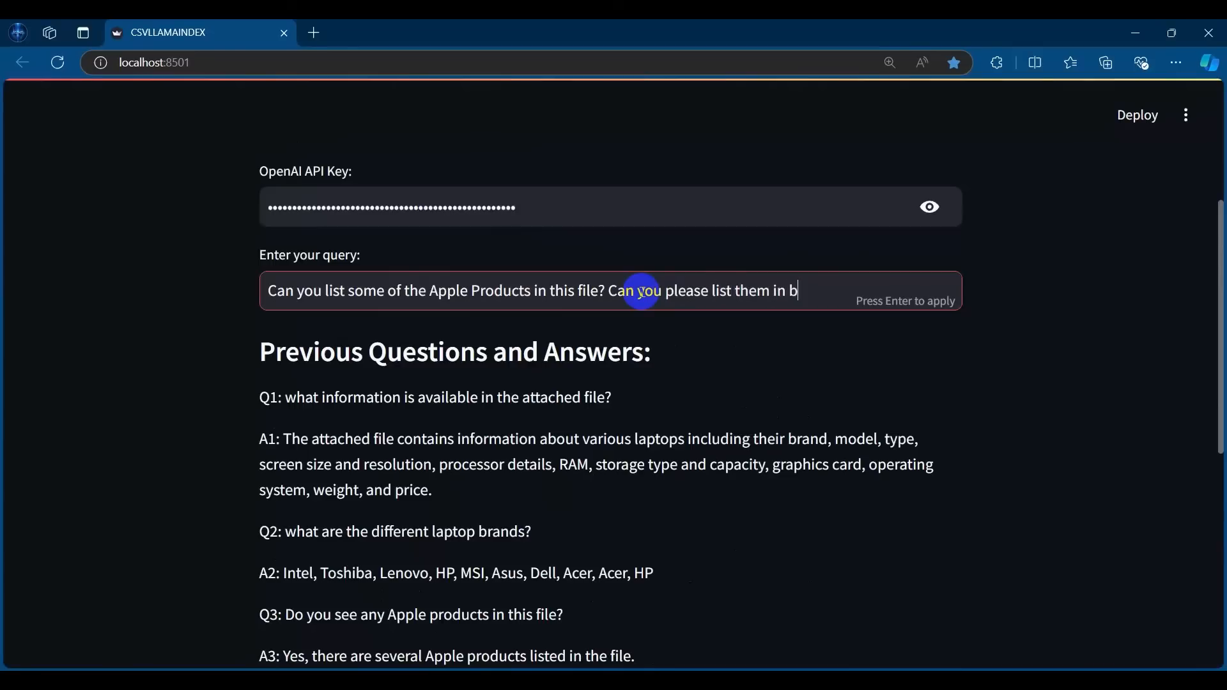
{"action": "type", "text": "ulletted form"}
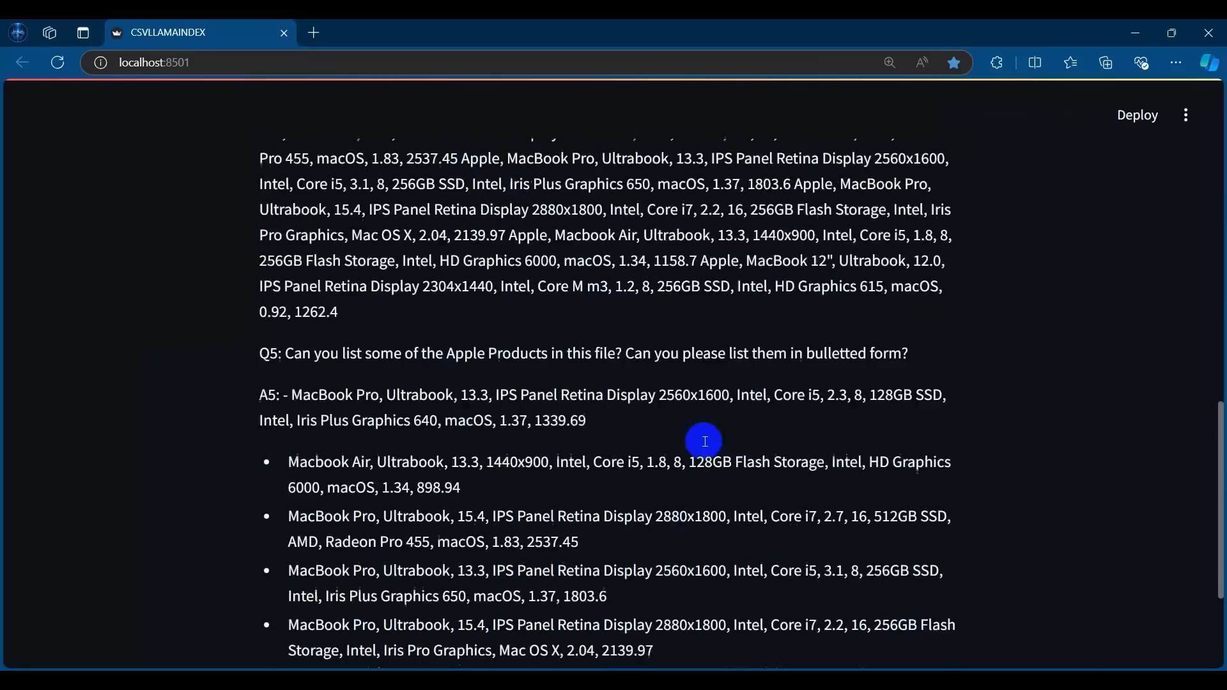
{"action": "scroll", "scroll_direction": "down", "scroll_amount": 3}
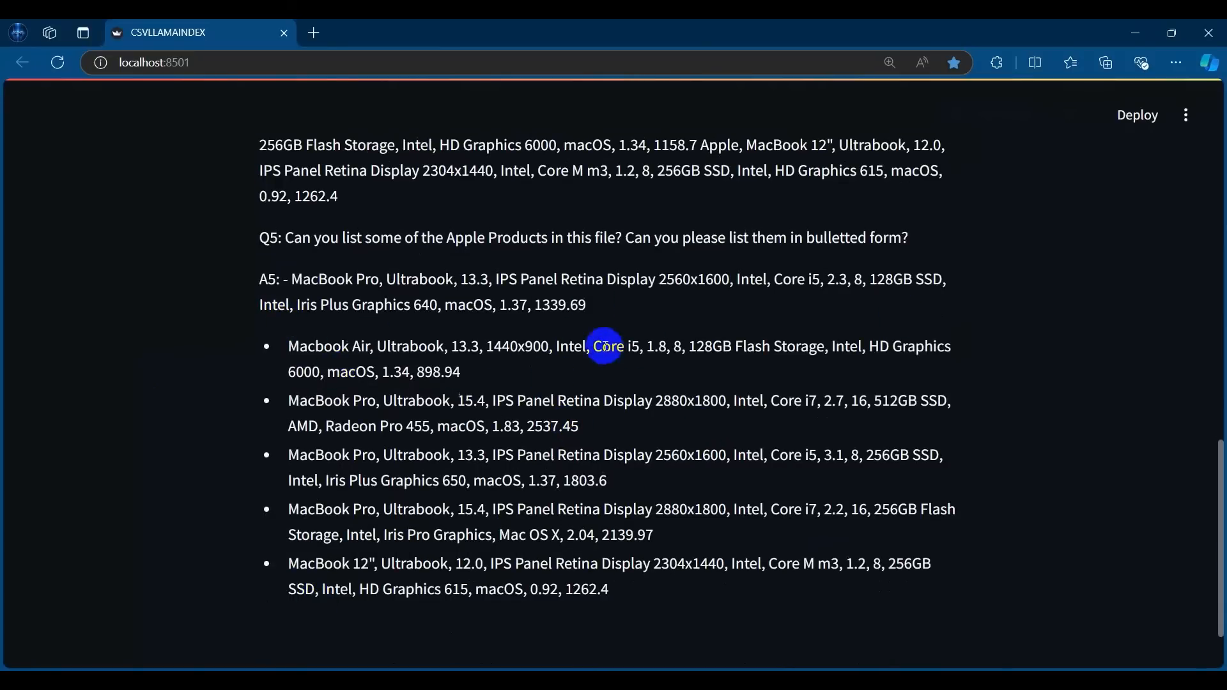
{"action": "left_click_drag", "start_coordinate": [603, 347], "coordinate": [641, 347]}
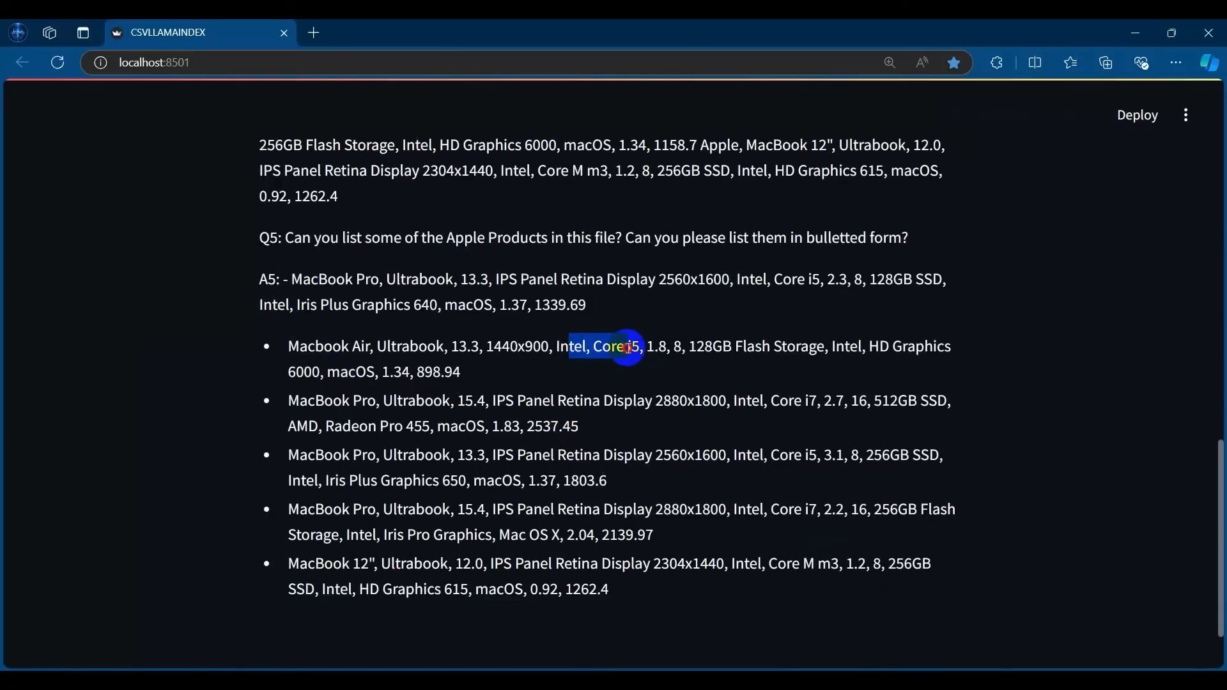
{"action": "left_click_drag", "start_coordinate": [626, 346], "coordinate": [318, 400]}
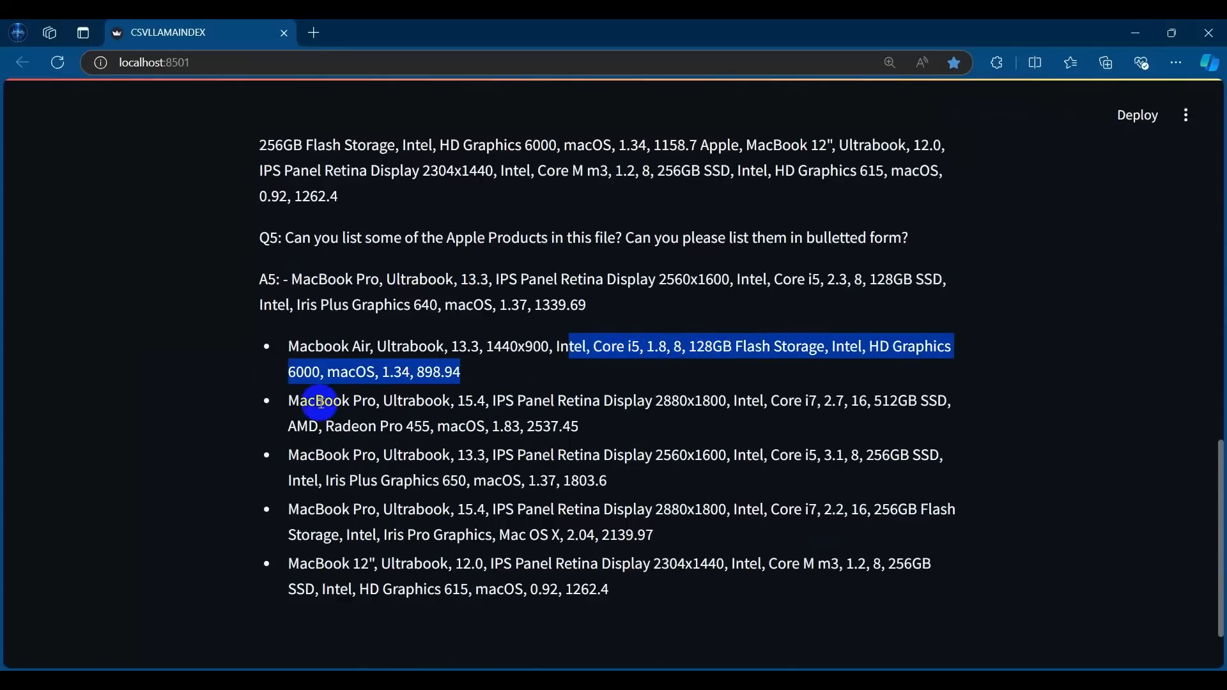
{"action": "mouse_move", "coordinate": [381, 539]}
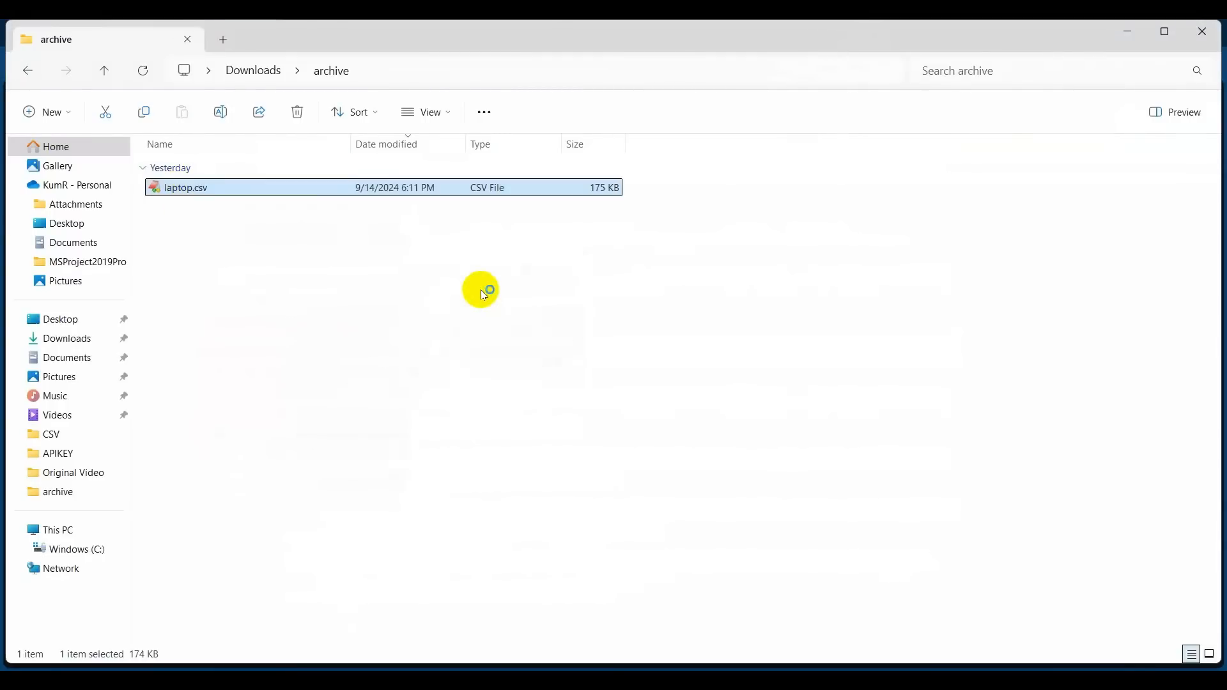
{"action": "double_click", "coordinate": [185, 187]}
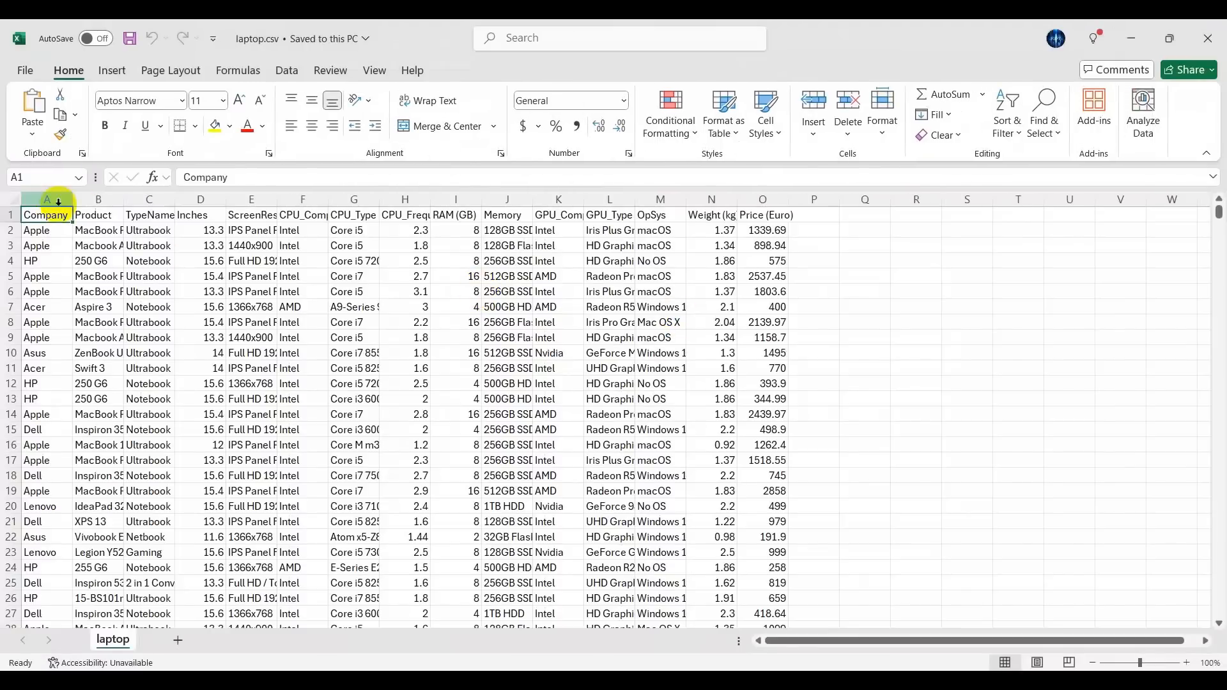
- Filter the laptop table to Dell and sort by Price (Euro), largest to smallest
{"action": "left_click", "coordinate": [285, 70]}
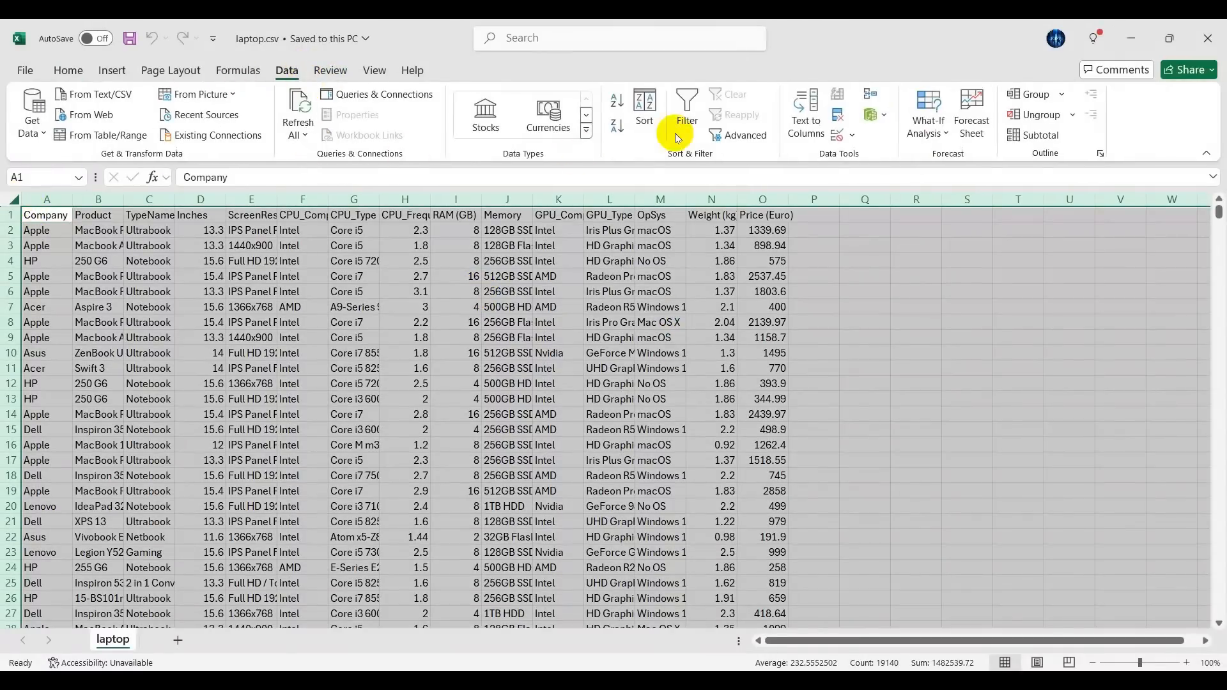
{"action": "left_click", "coordinate": [685, 113]}
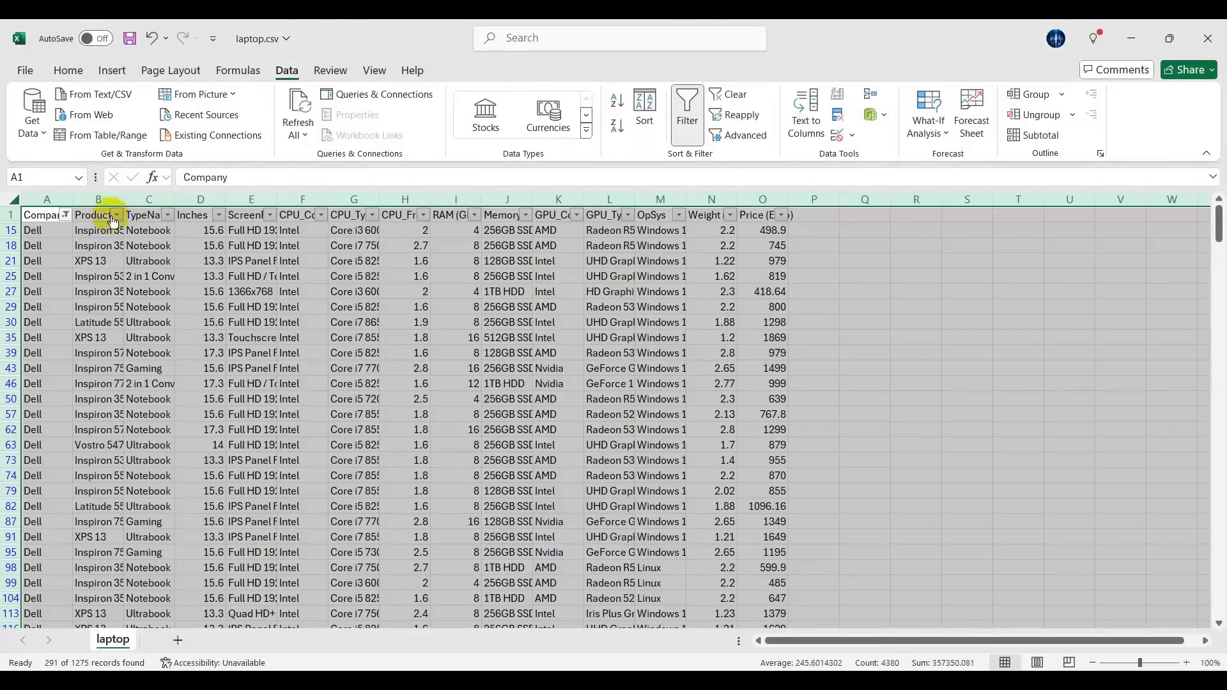
{"action": "left_click", "coordinate": [112, 215]}
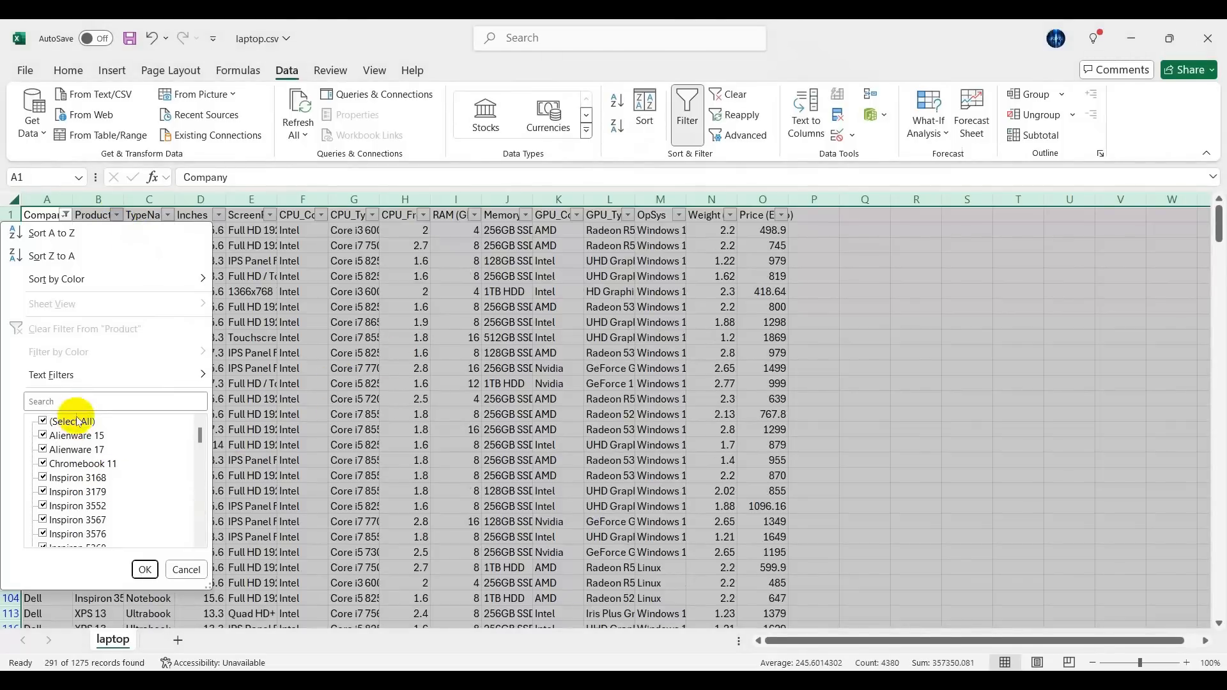
{"action": "left_click", "coordinate": [776, 214]}
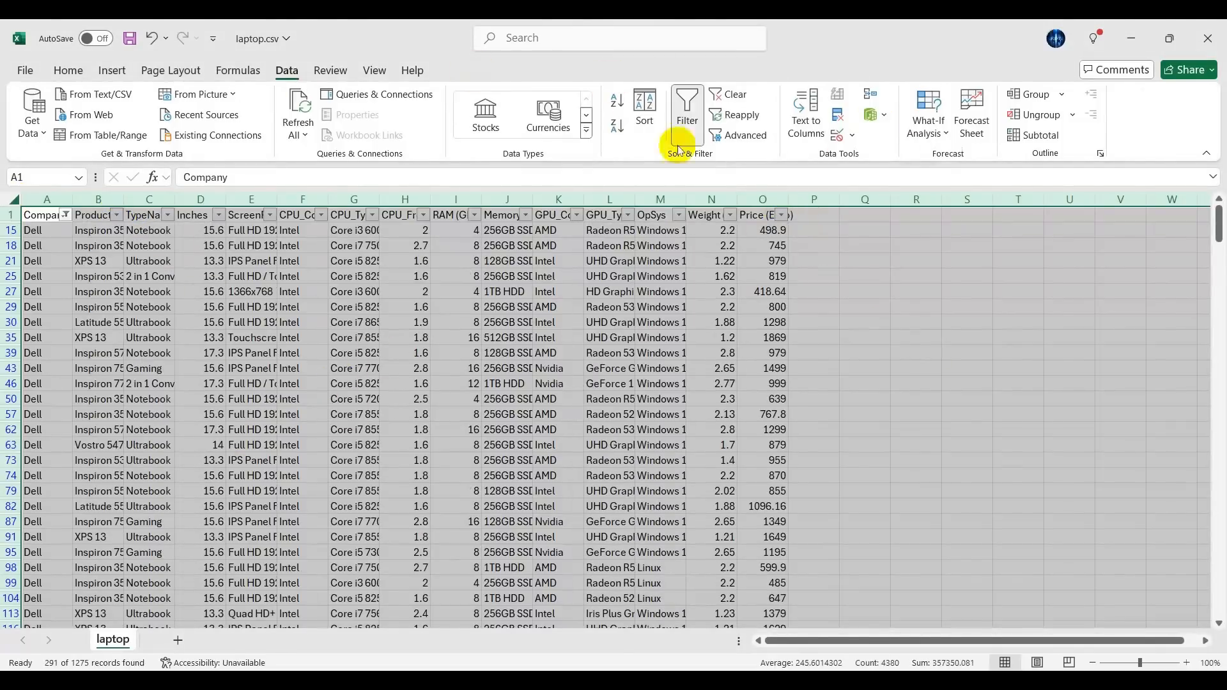
{"action": "left_click", "coordinate": [644, 110]}
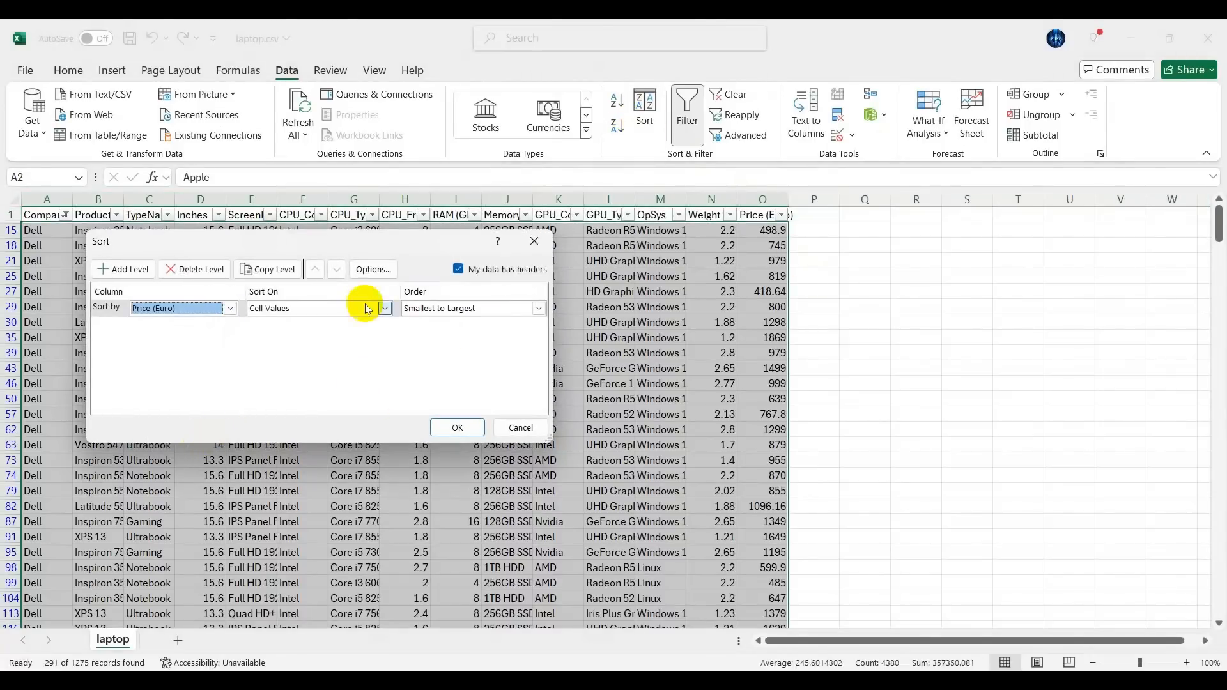
{"action": "left_click", "coordinate": [458, 427]}
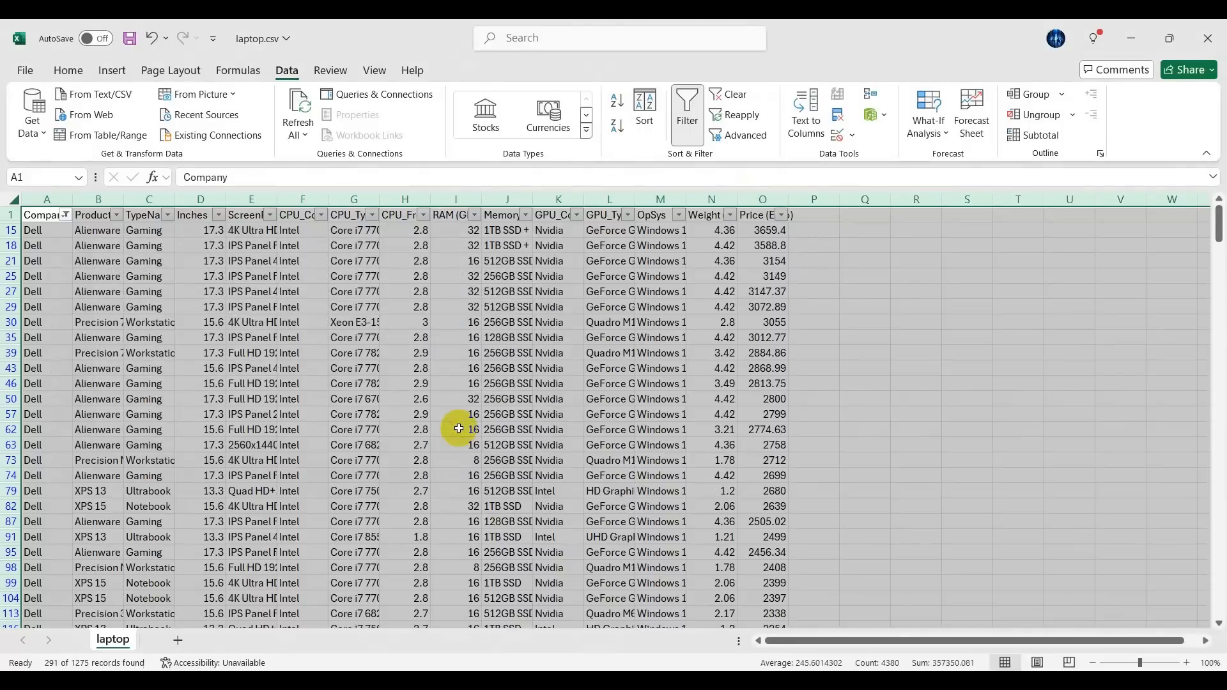
{"action": "left_click", "coordinate": [144, 292]}
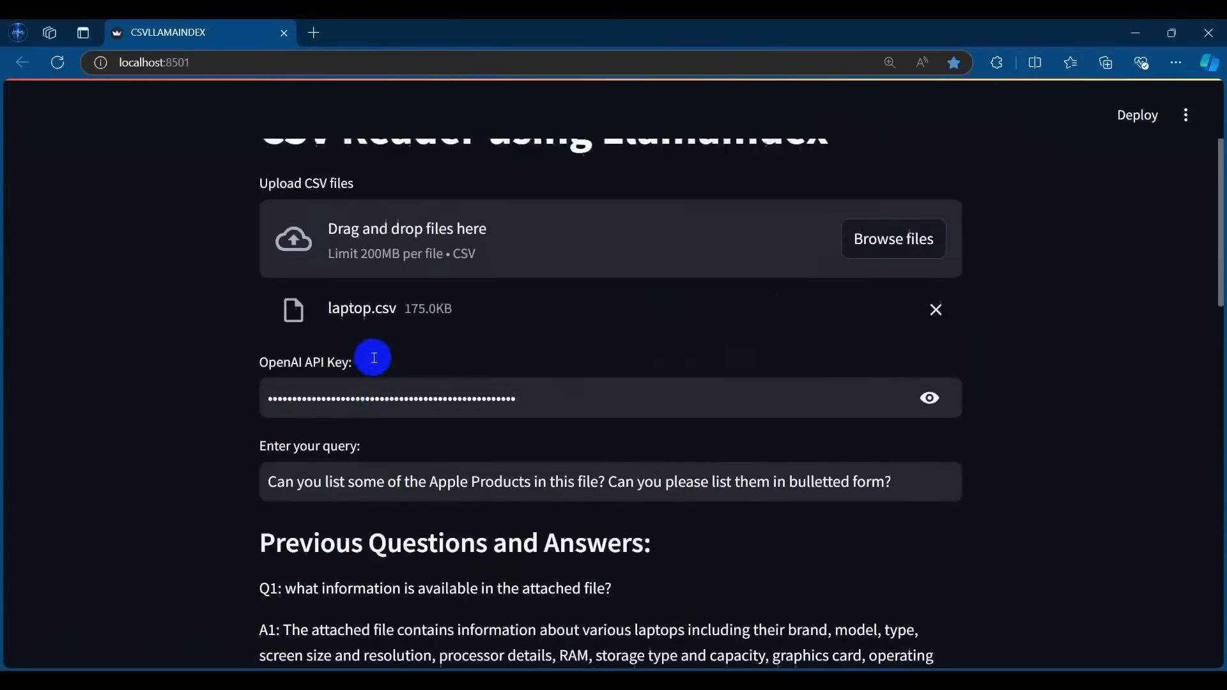
- Ask 'Which one is Dells most expensive product?' in the query box
{"action": "type", "text": "Can you list som"}
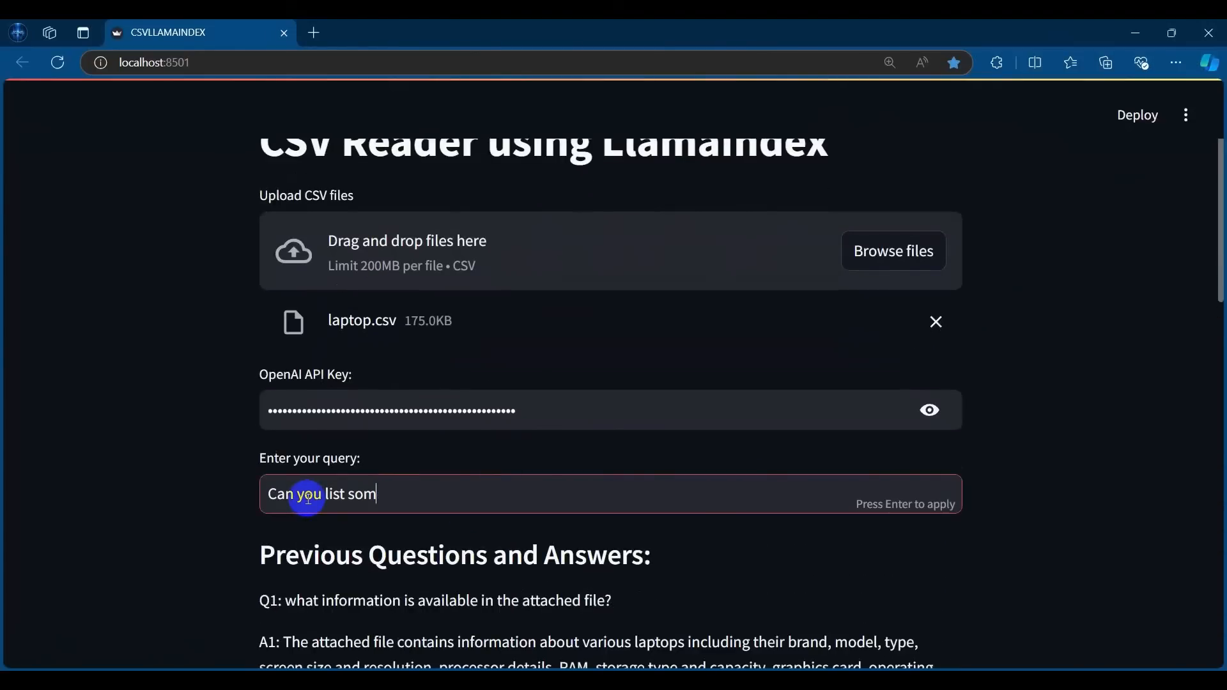
{"action": "type", "text": "Whicj"}
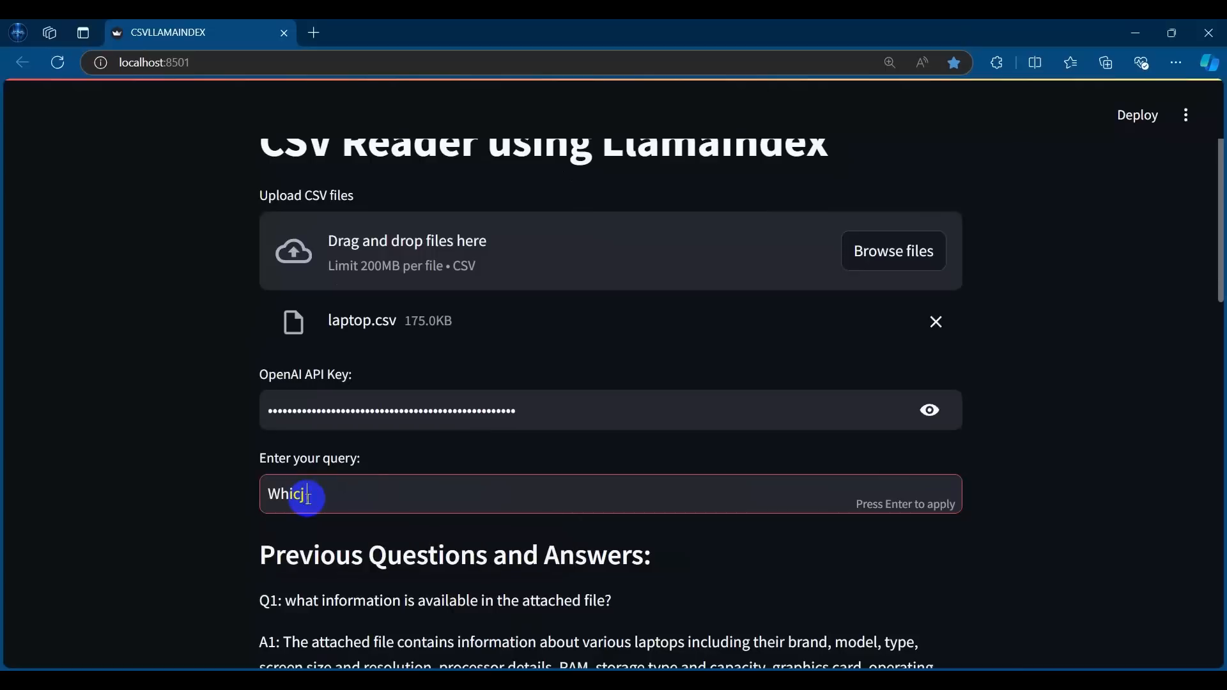
{"action": "type", "text": "Which one os"}
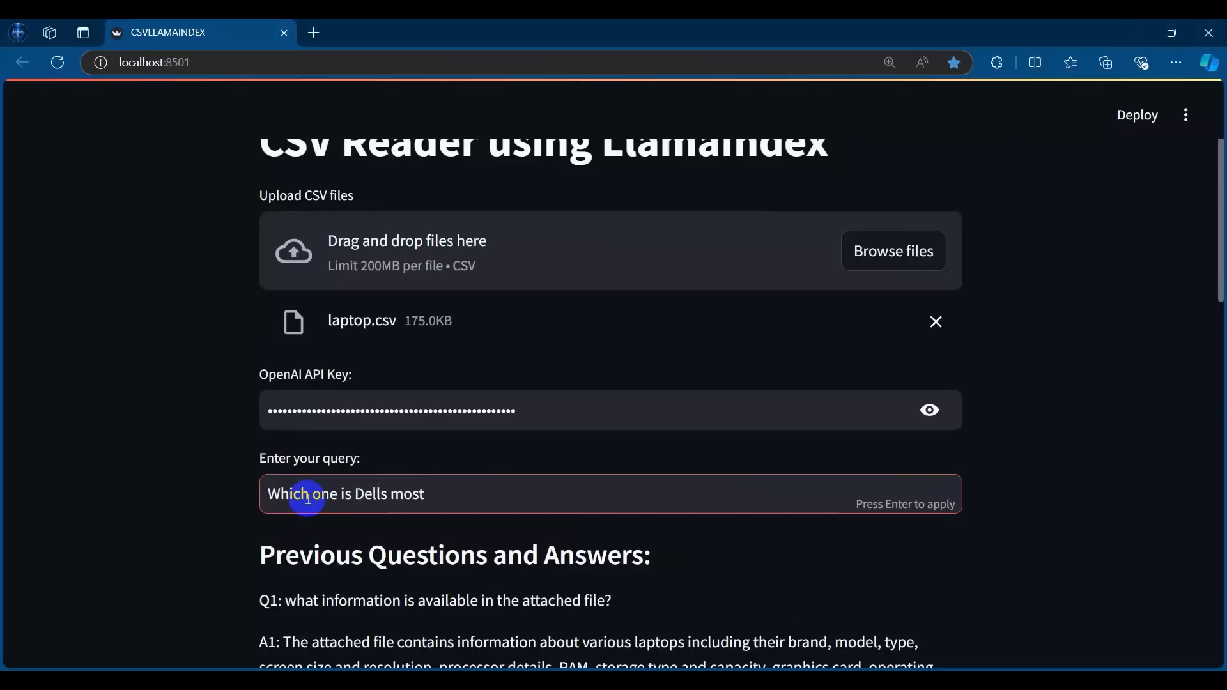
{"action": "type", "text": "expensive product?"}
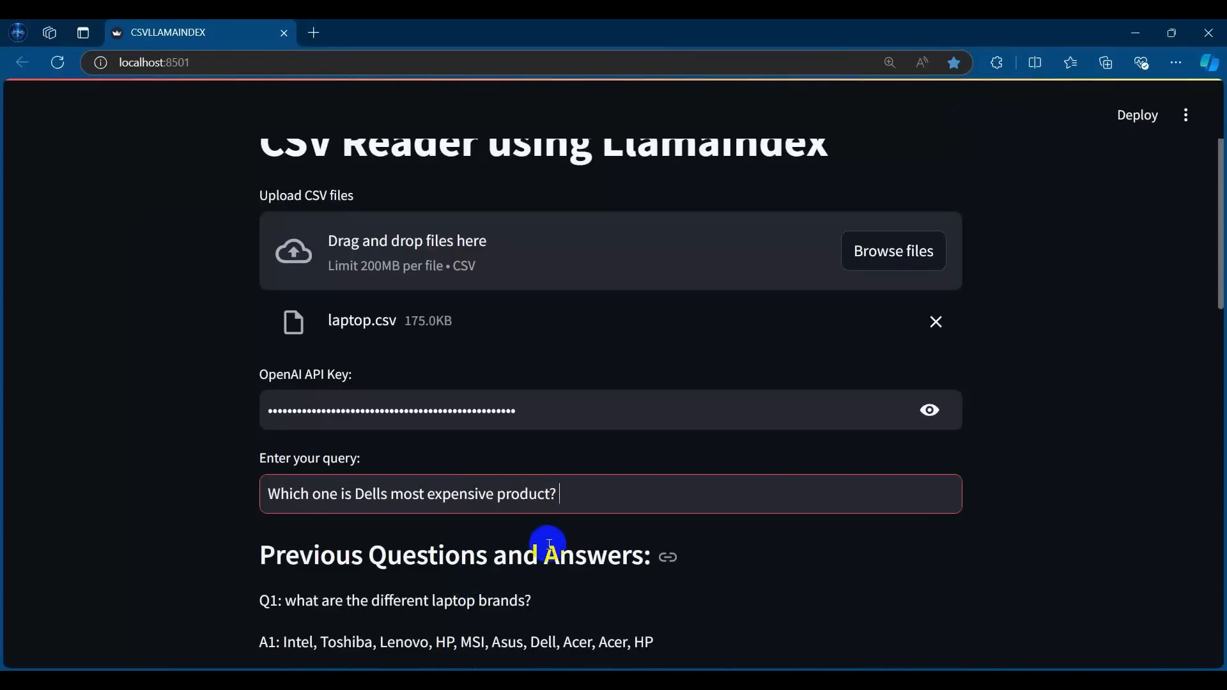
{"action": "key", "text": "Enter"}
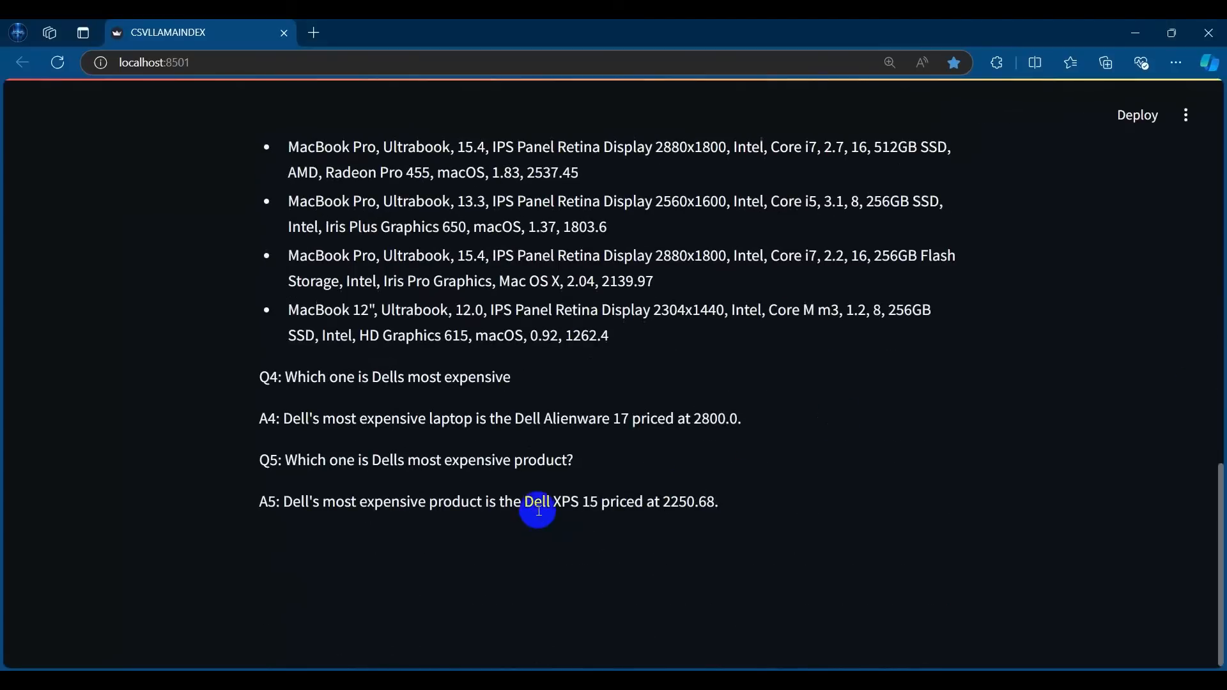
{"action": "mouse_move", "coordinate": [661, 501]}
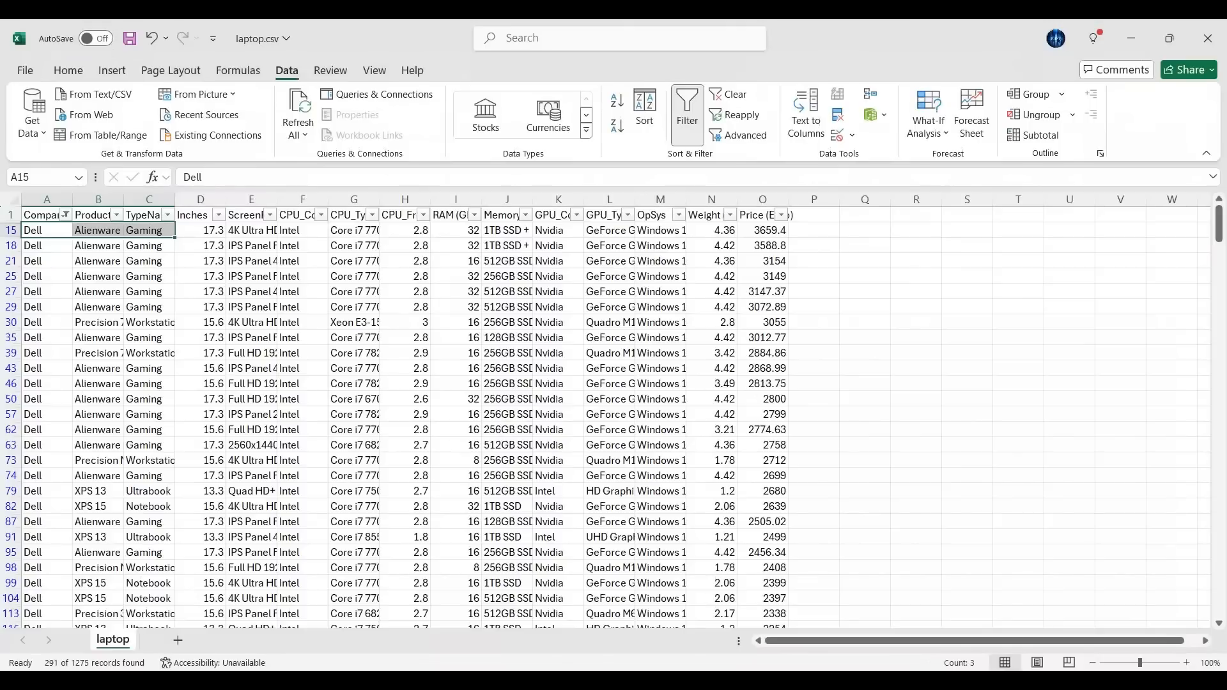
- Scroll the price-sorted Dell rows to reach the 2800 Alienware and 2250.68 XPS 15 laptops
{"action": "scroll", "scroll_direction": "down", "scroll_amount": 3}
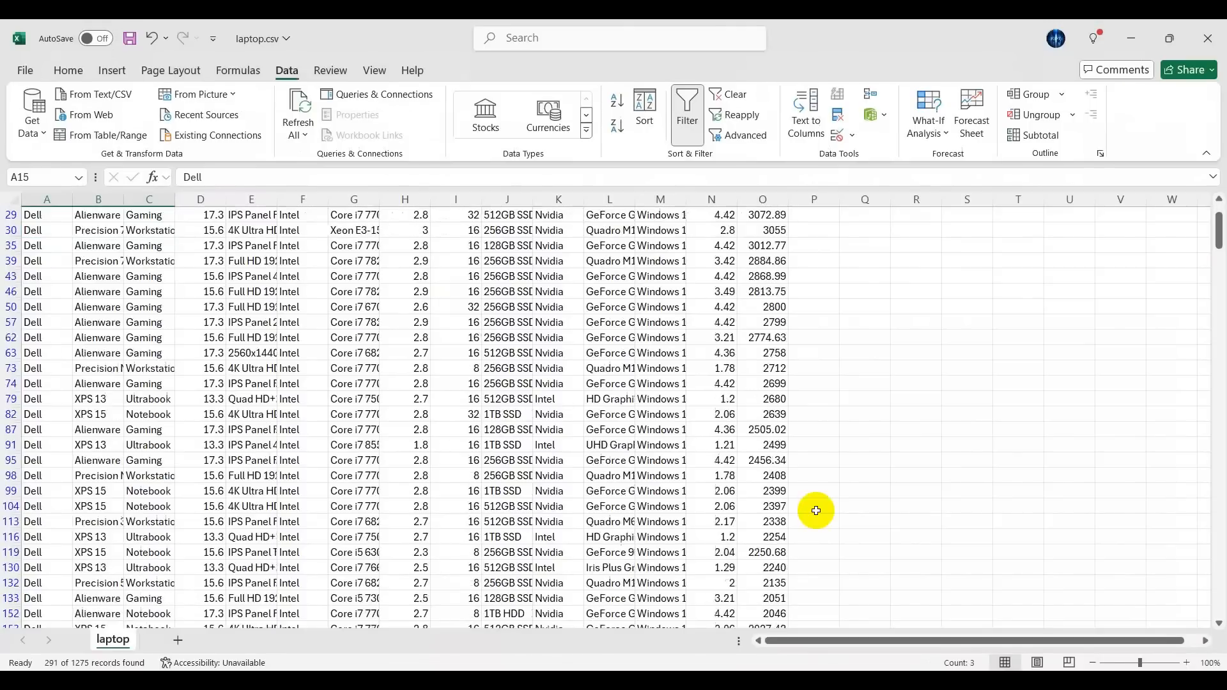
{"action": "scroll", "scroll_direction": "down", "scroll_amount": 3}
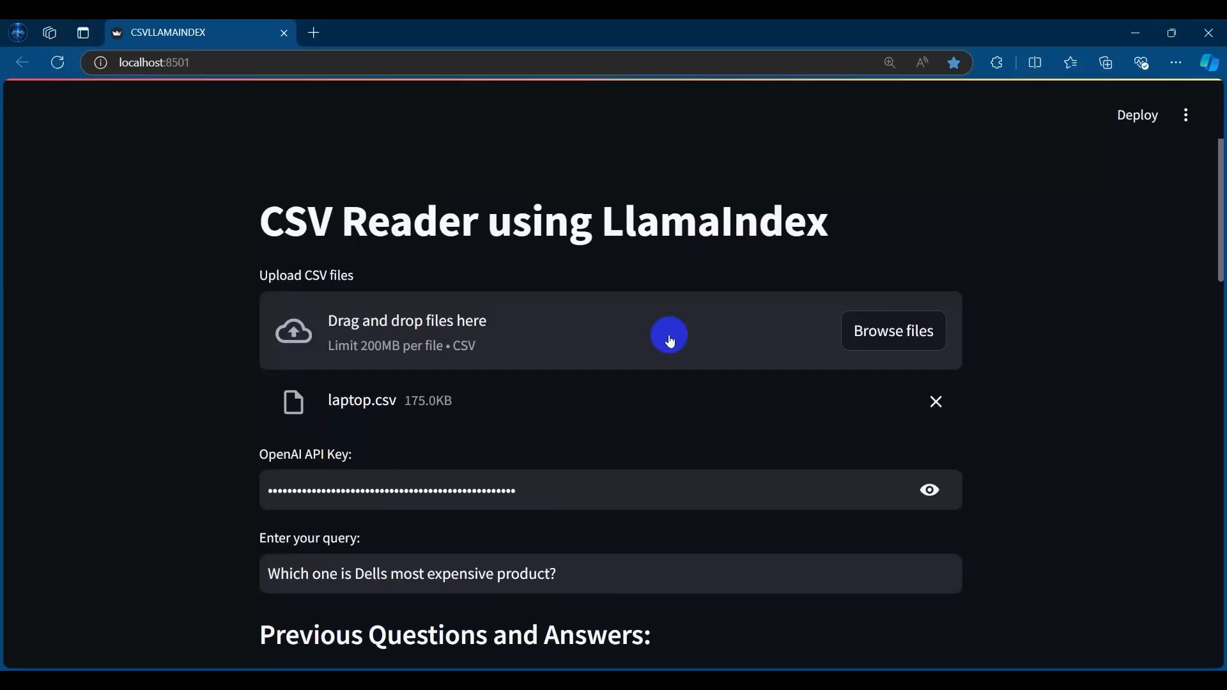
{"action": "mouse_move", "coordinate": [819, 631]}
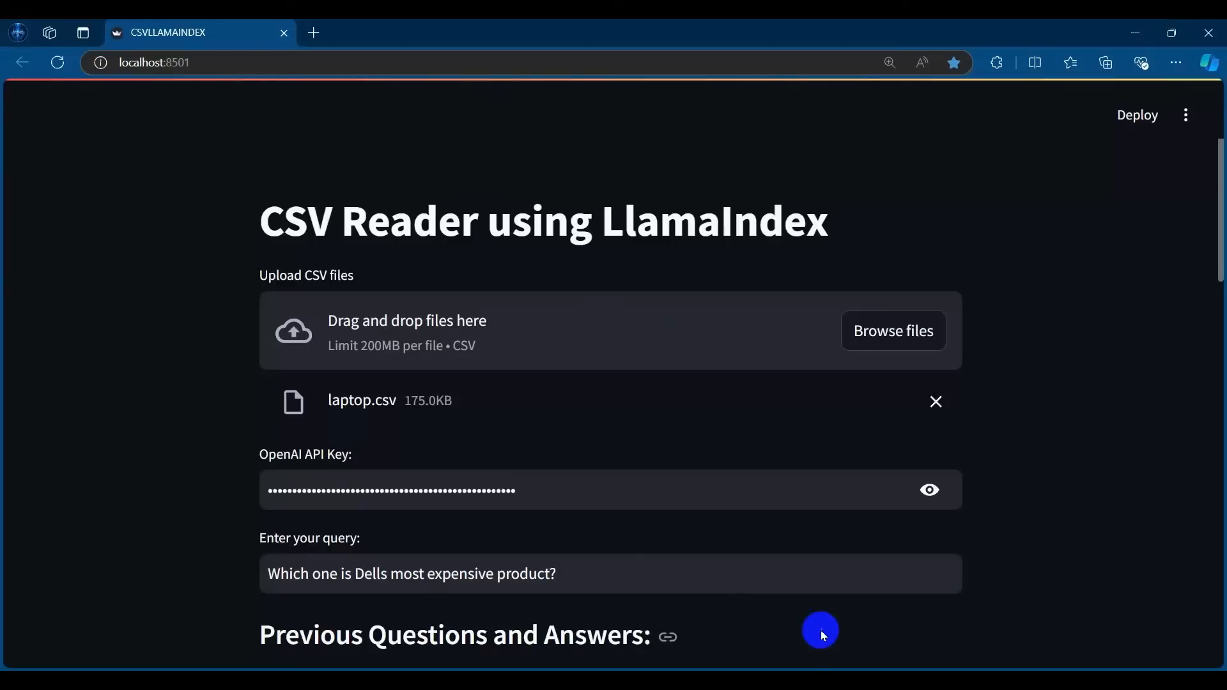